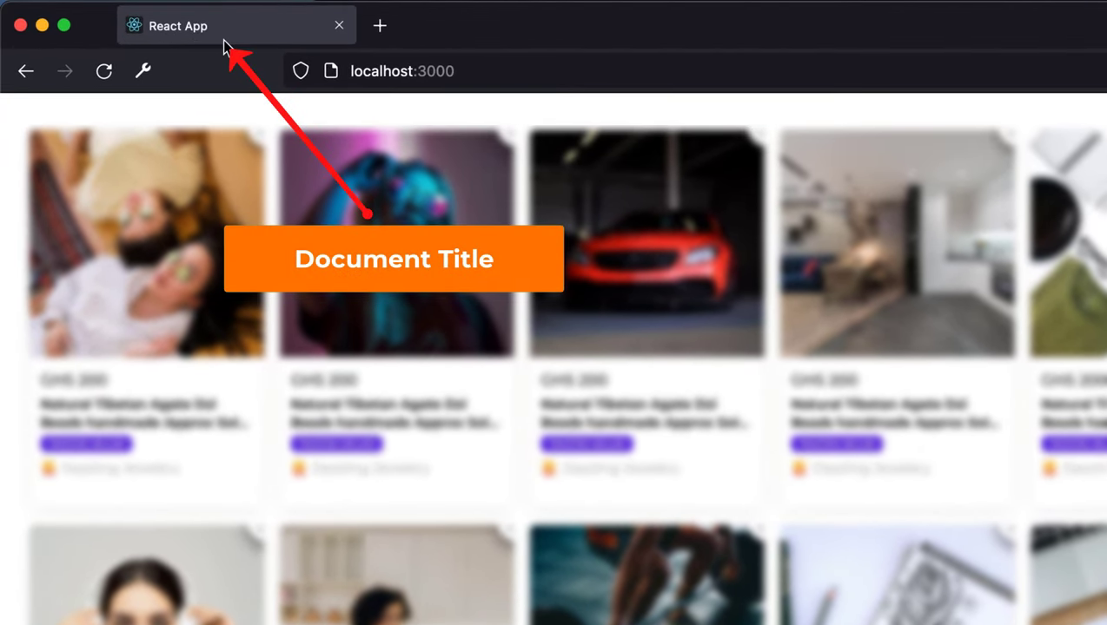
pyautogui.moveTo(219, 36)
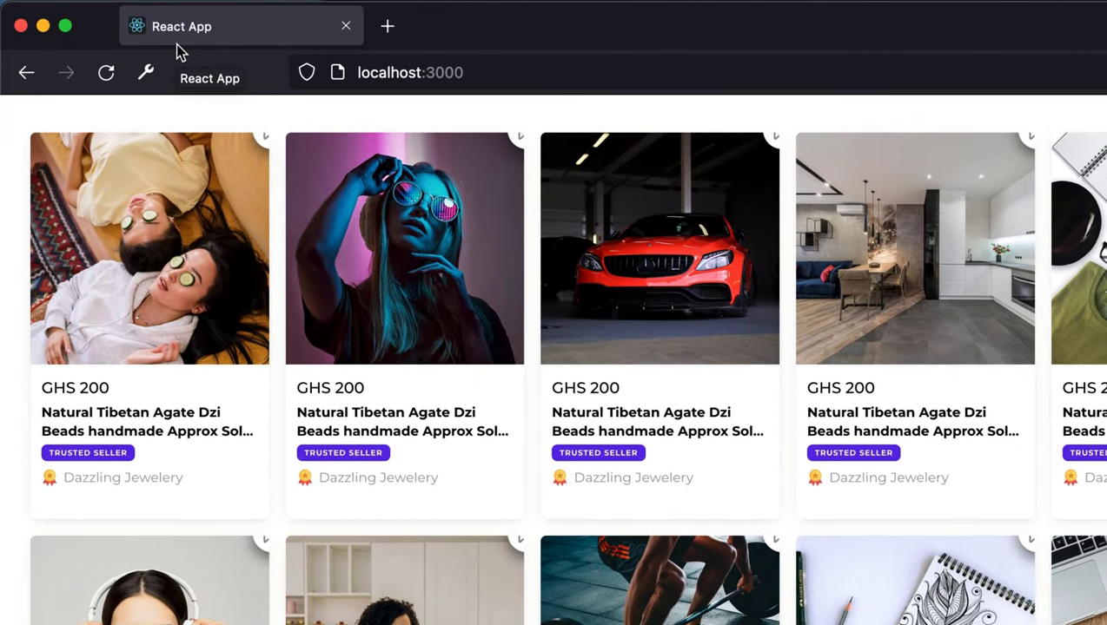
pyautogui.moveTo(144, 28)
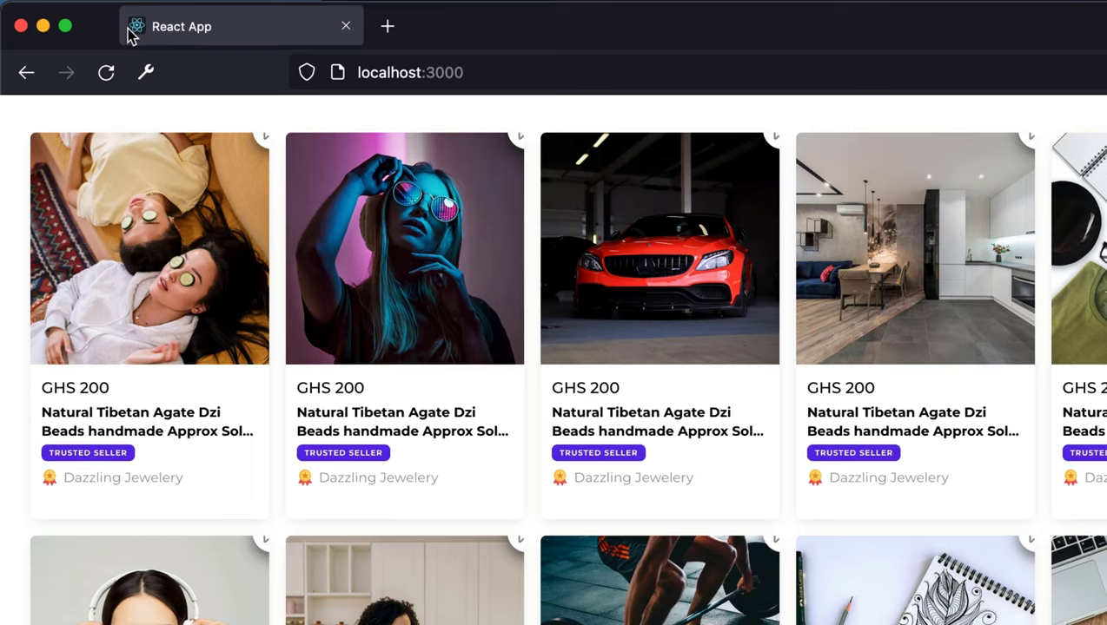
pyautogui.moveTo(136, 33)
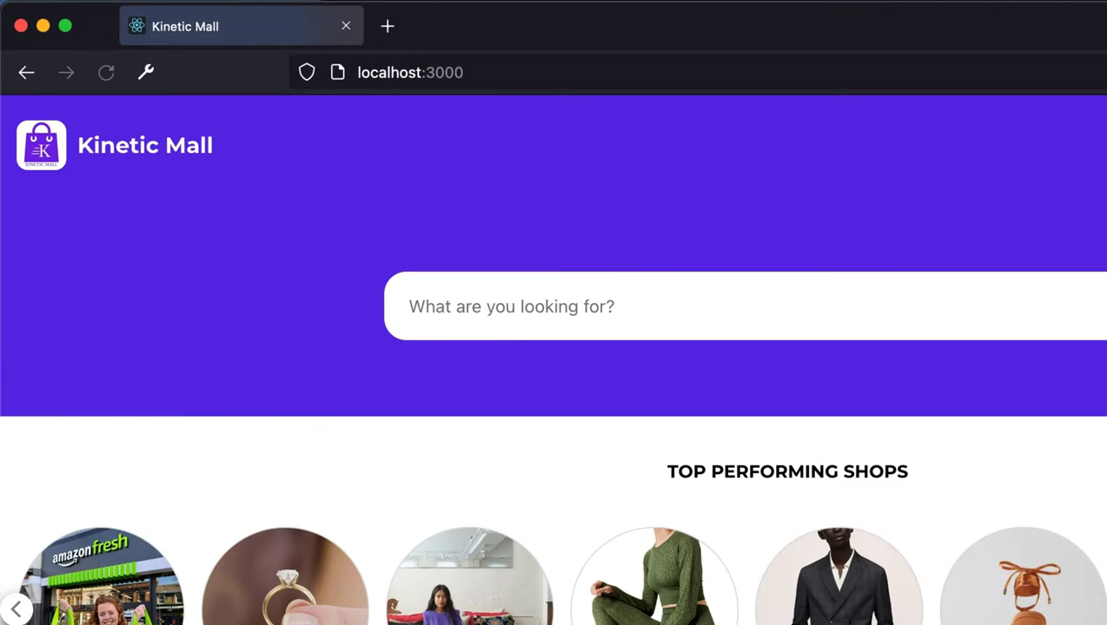
pyautogui.moveTo(170, 43)
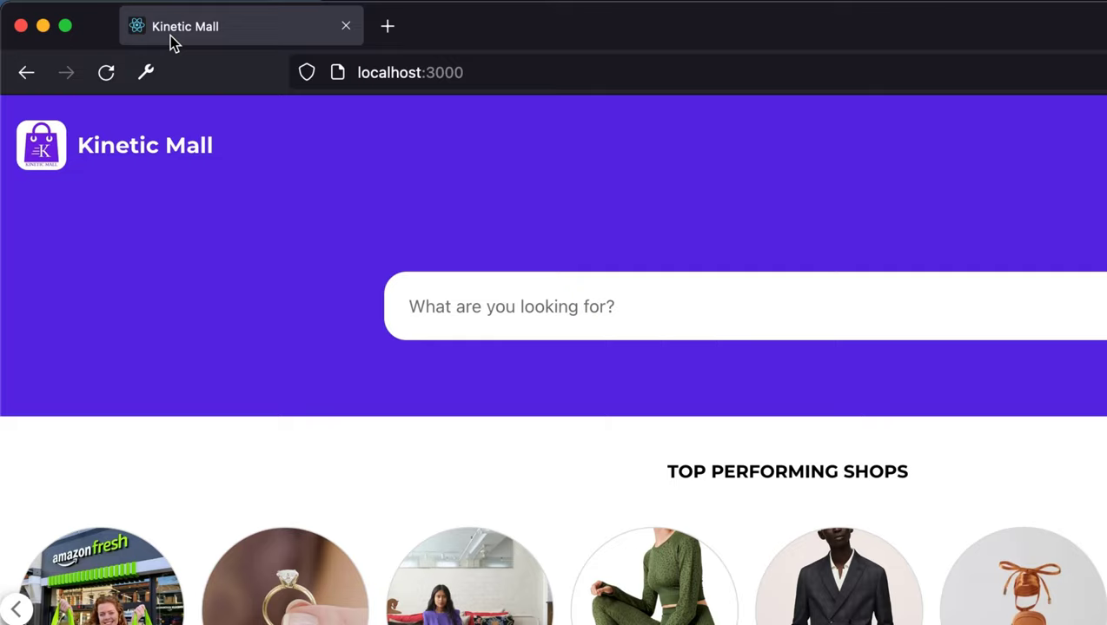
pyautogui.moveTo(141, 42)
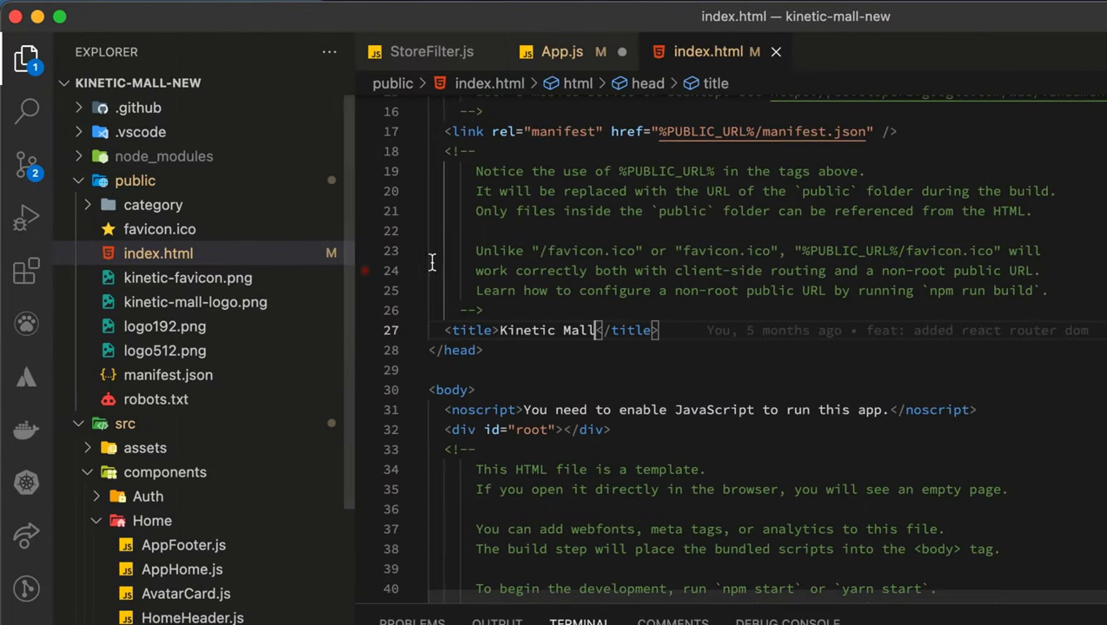
pyautogui.moveTo(525, 292)
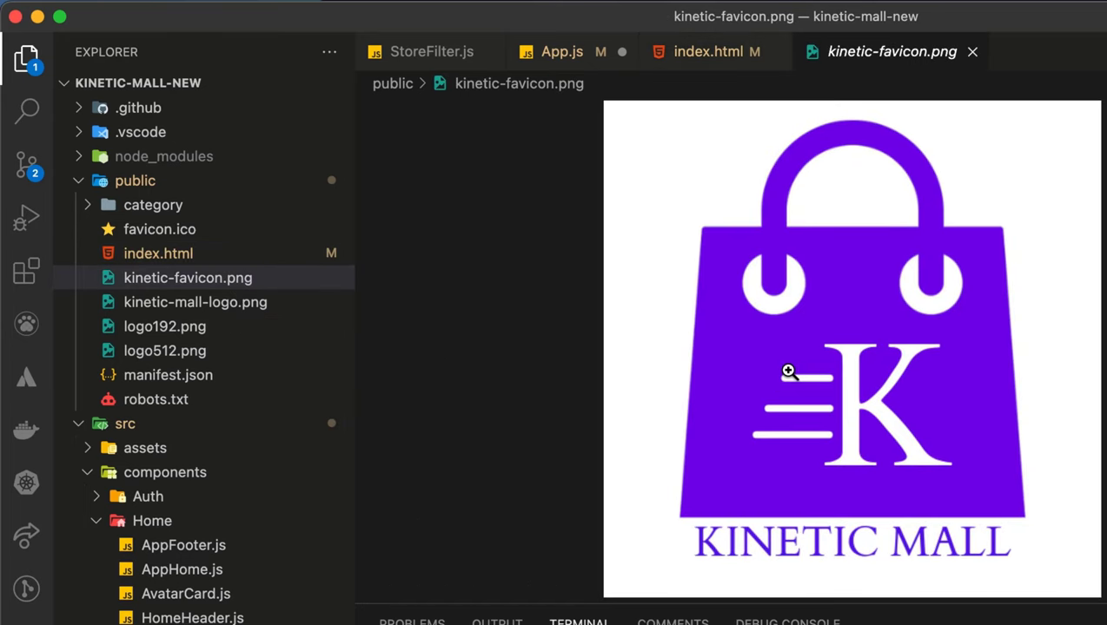
# Point index.html's icon link at favicon.ico and comment out the kinetic-favicon.png shortcut line.
pyautogui.click(716, 52)
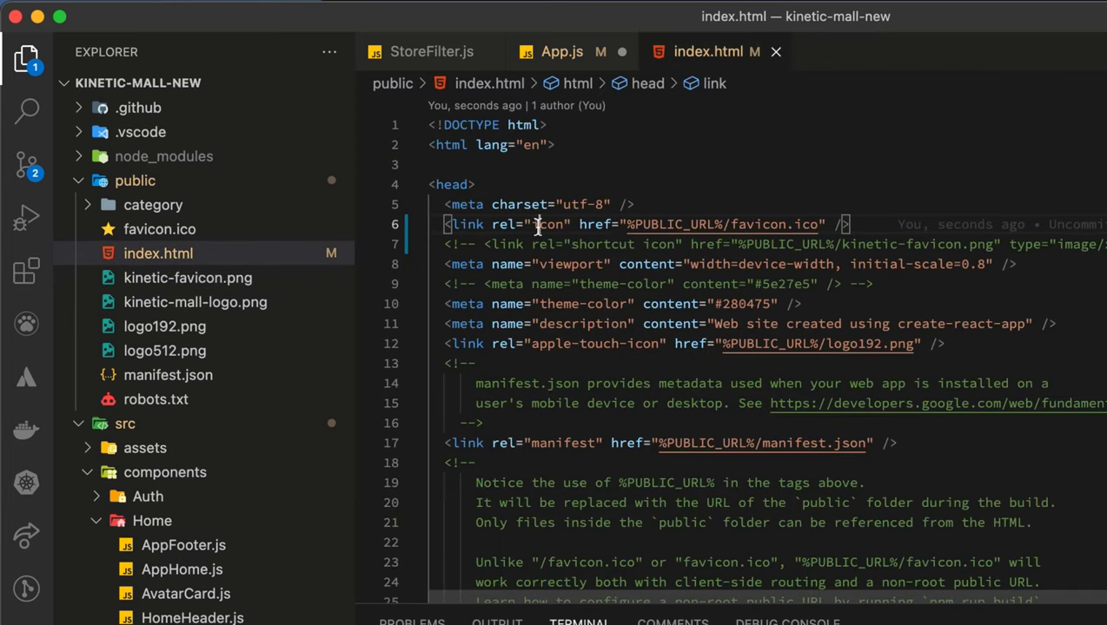
pyautogui.press('Cmd+/')
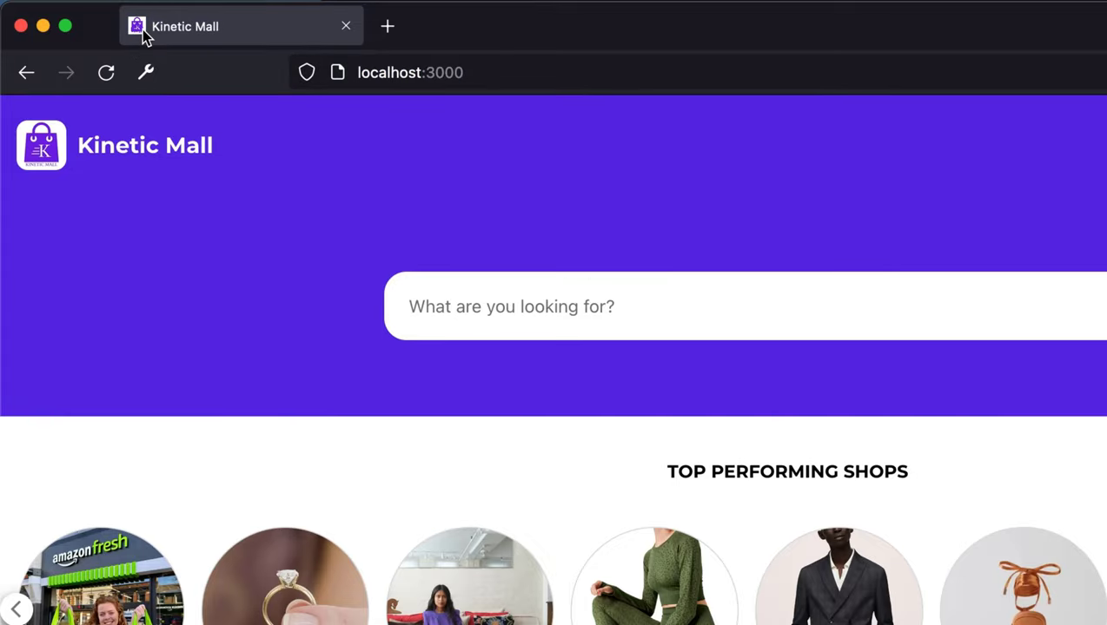
pyautogui.moveTo(147, 34)
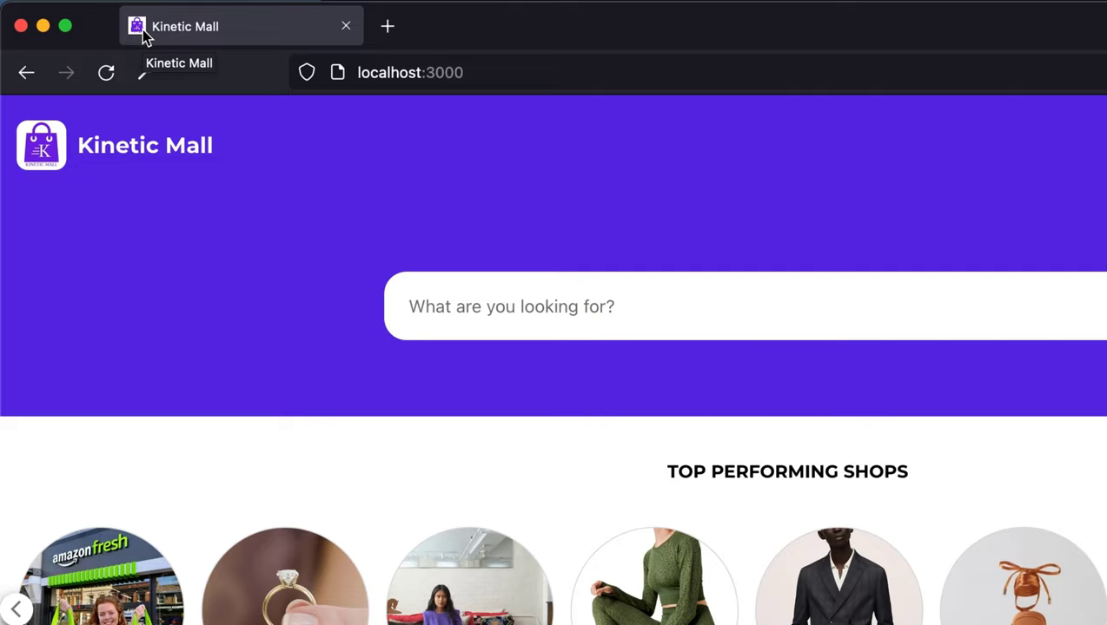
pyautogui.moveTo(275, 334)
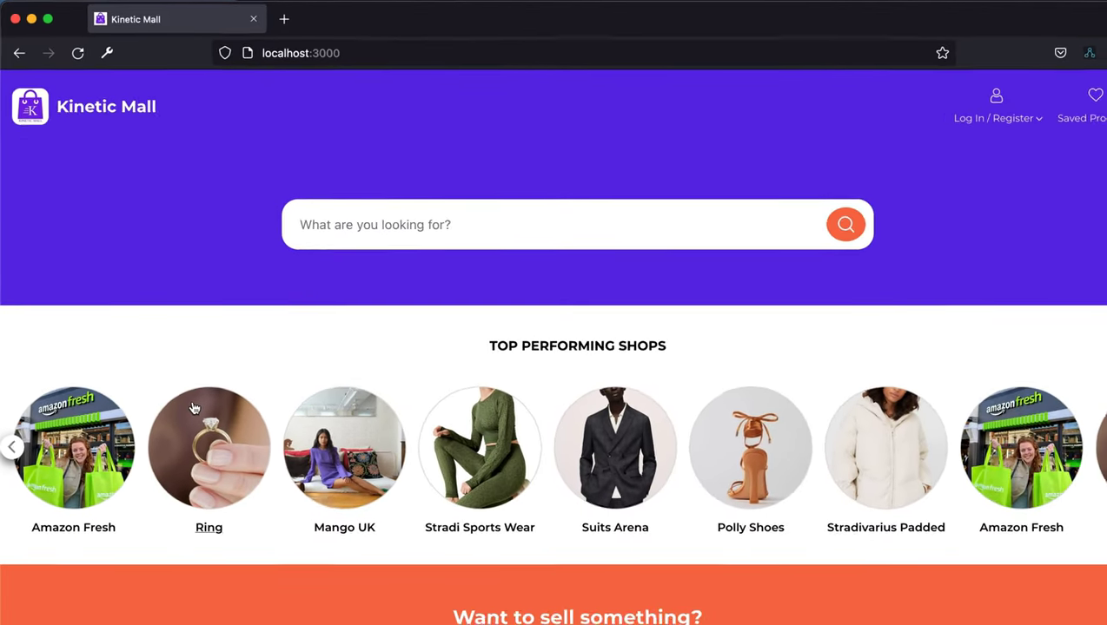
# Open the Dazzling Jewelery store page from Top Performing Shops in Firefox.
pyautogui.click(208, 448)
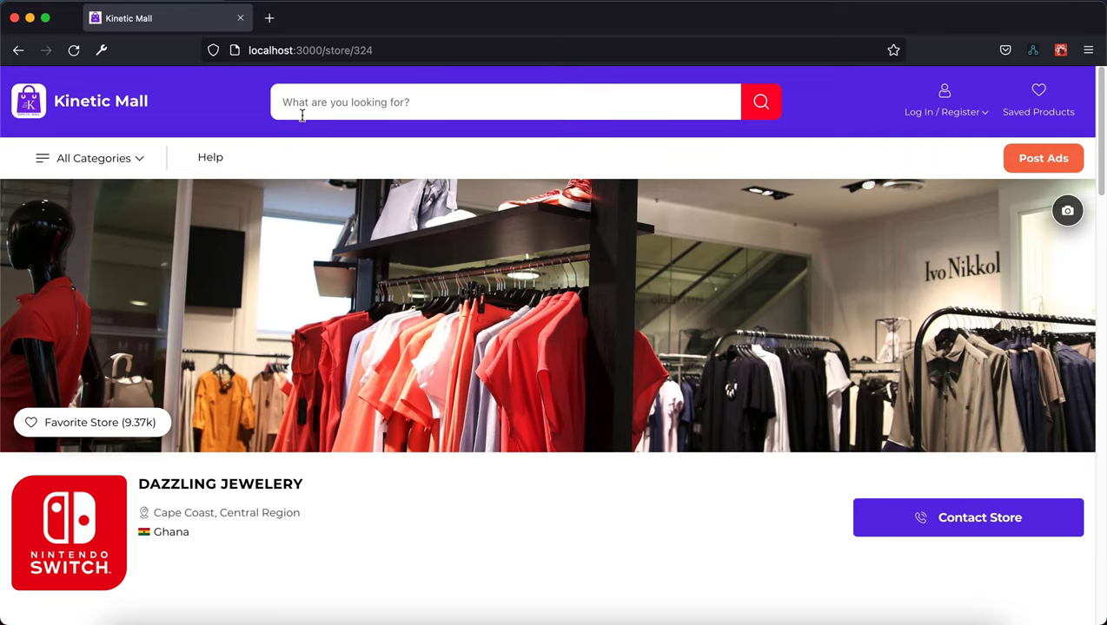
pyautogui.moveTo(398, 355)
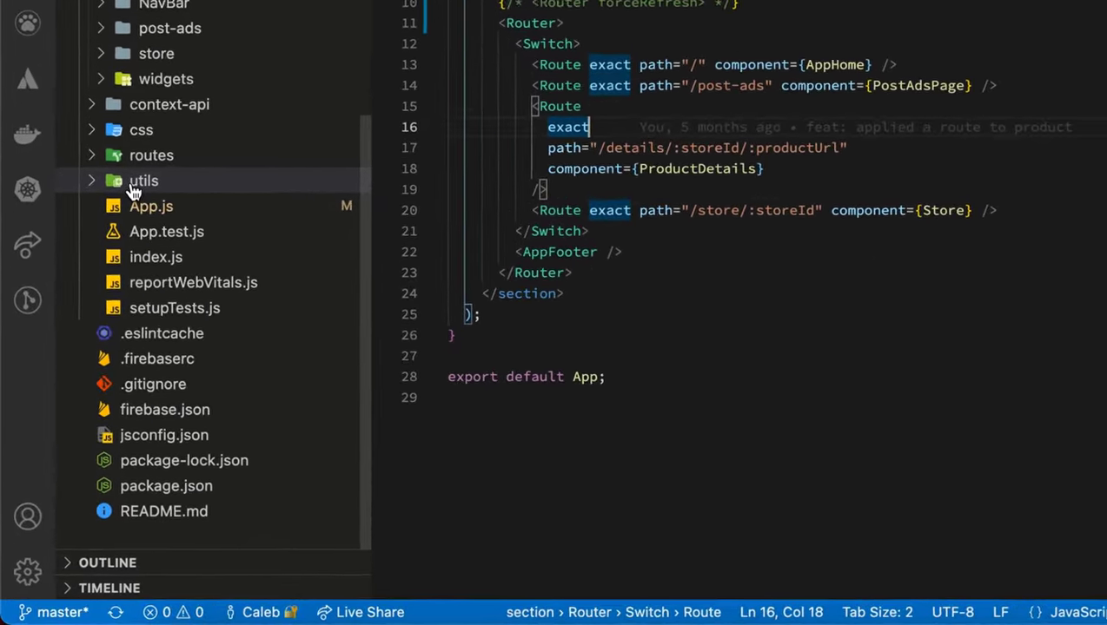
# Create a new GeneralFuntions.js file inside the src/utils folder.
pyautogui.rightClick(143, 180)
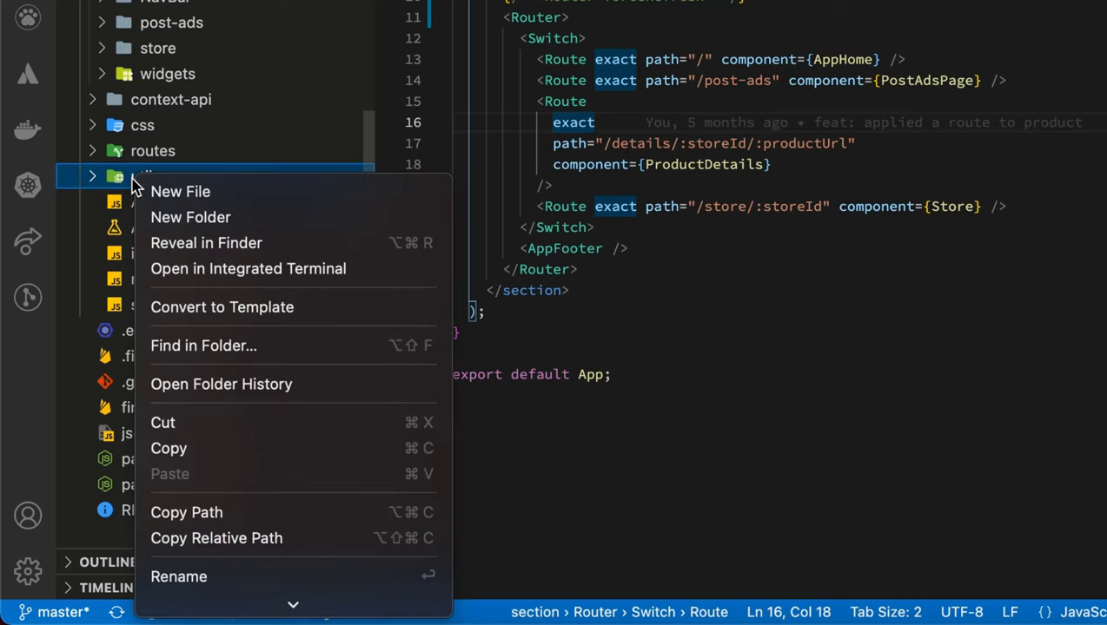
pyautogui.click(181, 191)
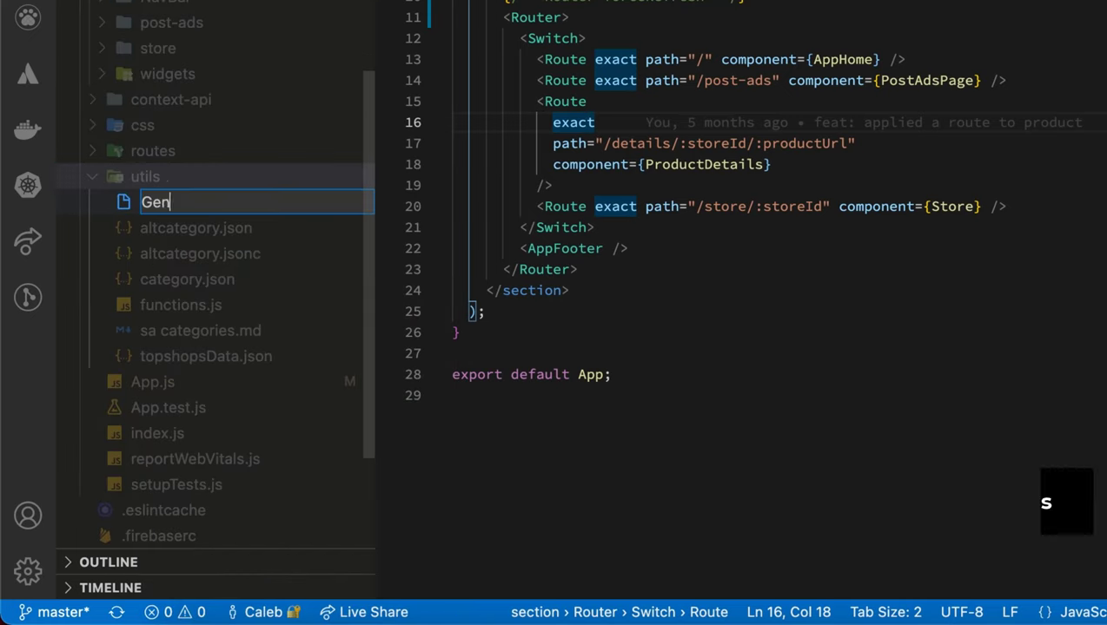
pyautogui.write('eralFun')
pyautogui.write('export co')
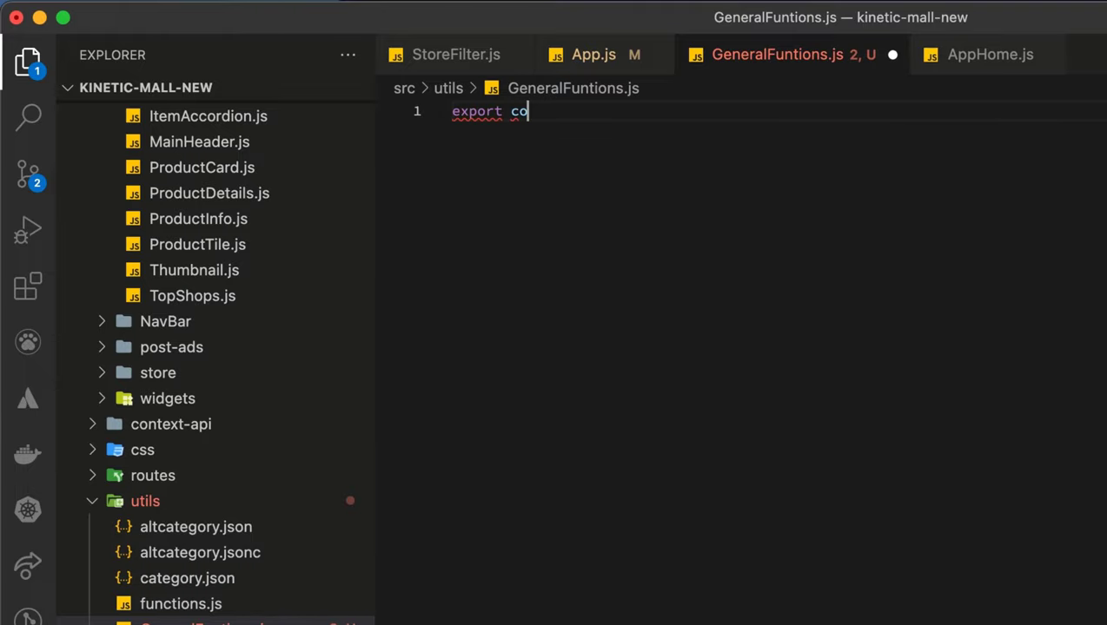
# Write export const TabTitle = (newTitle) => { return document… } without a type annotation.
pyautogui.write('nst Tab')
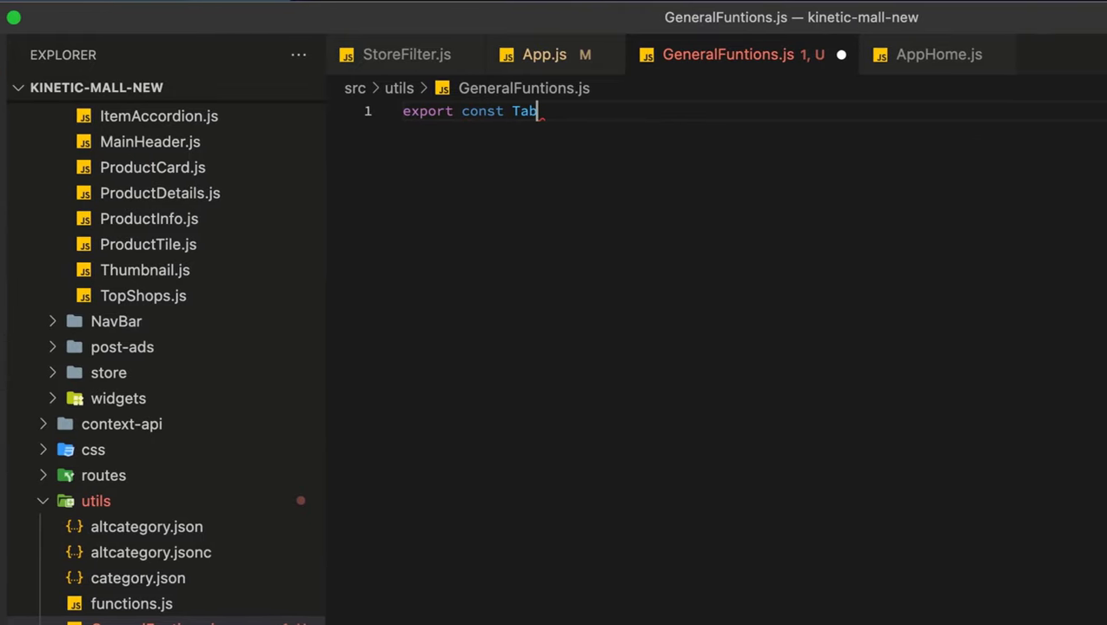
pyautogui.write('Ti')
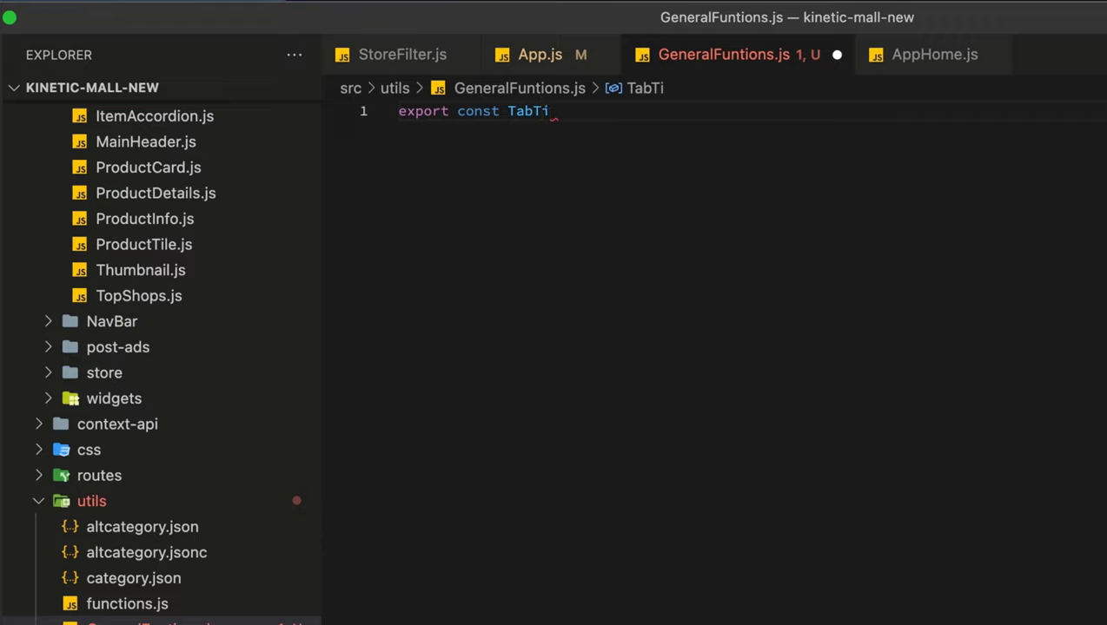
pyautogui.write('tle =')
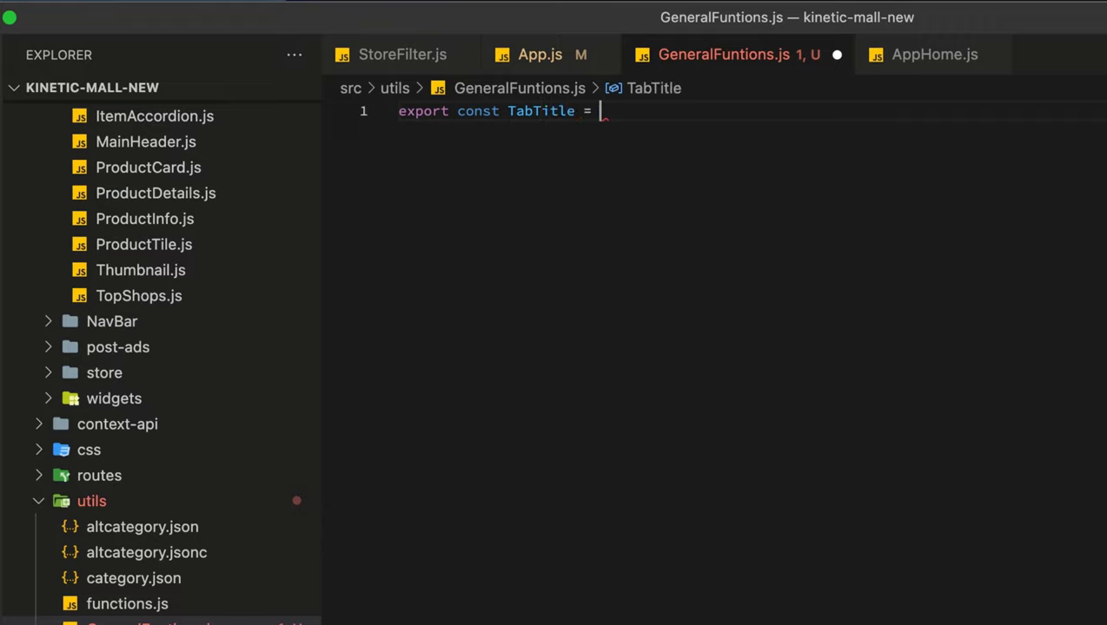
pyautogui.write('()')
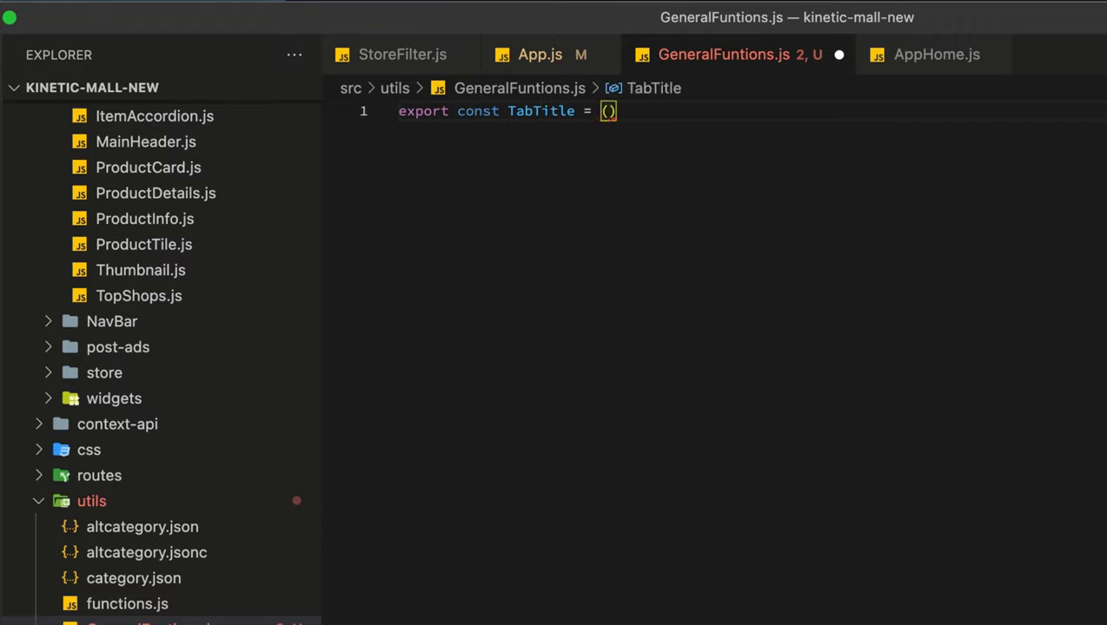
pyautogui.write('newTile')
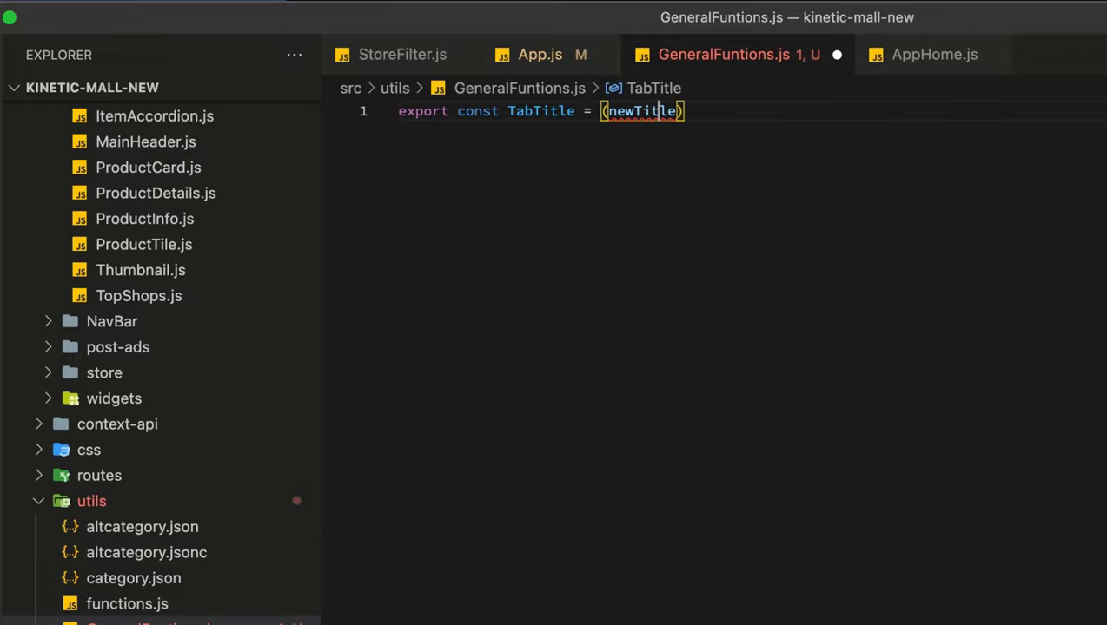
pyautogui.write('=>{}')
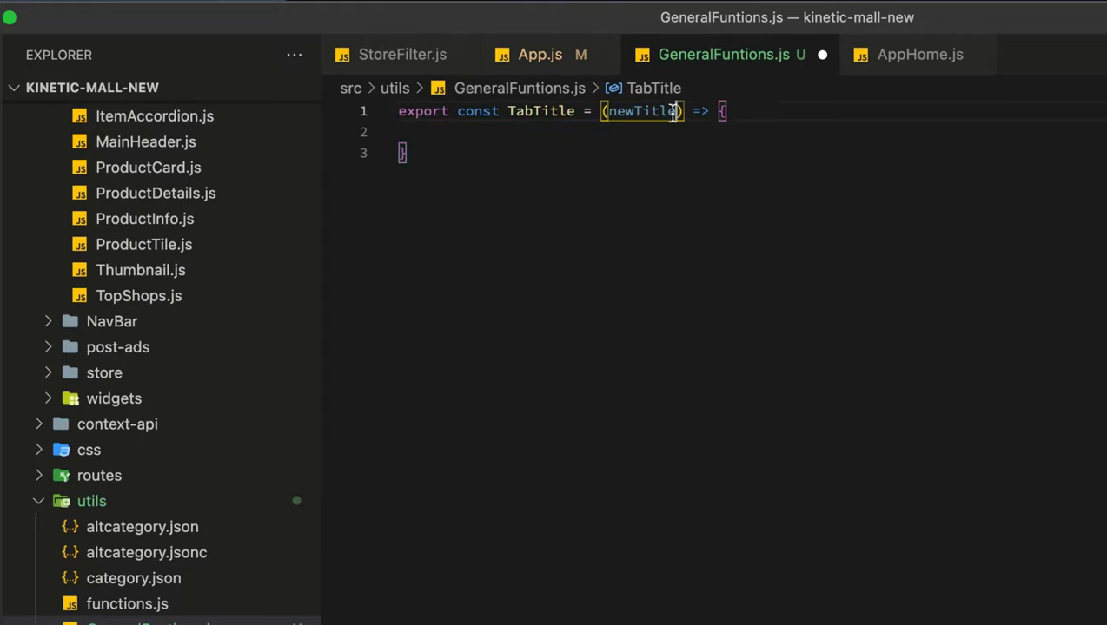
pyautogui.write(': string')
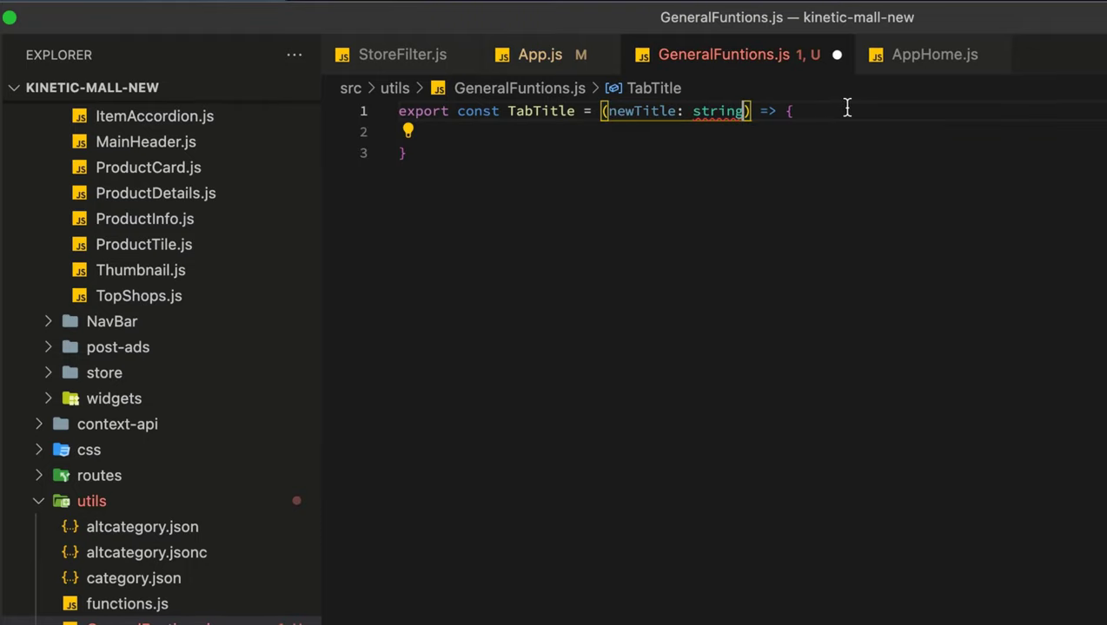
pyautogui.press('Backspace')
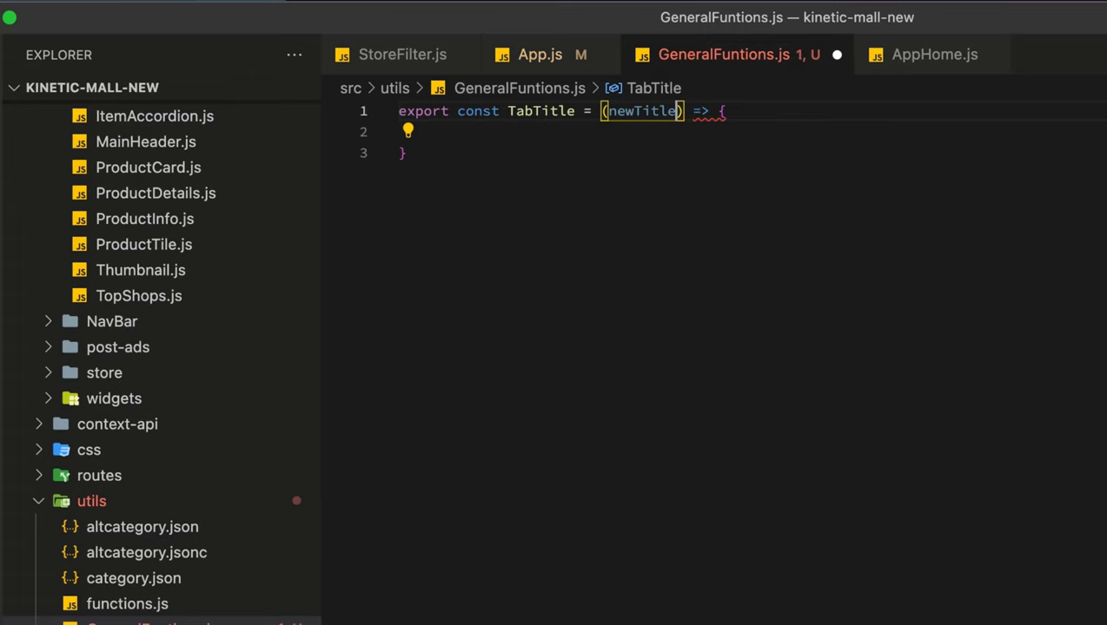
pyautogui.write('ret')
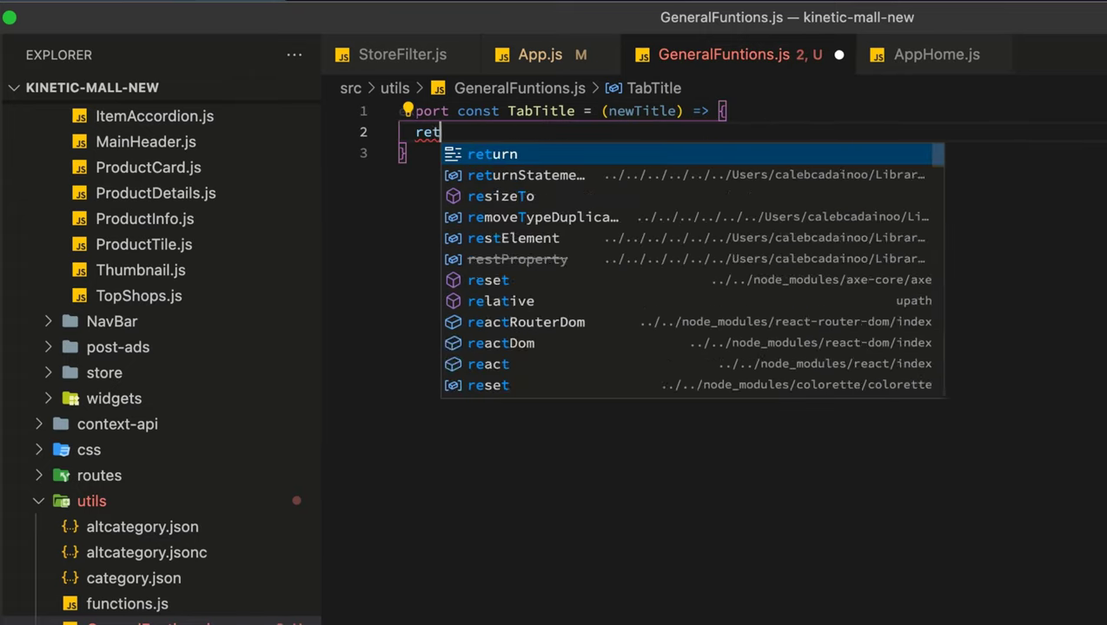
pyautogui.write('urn docum')
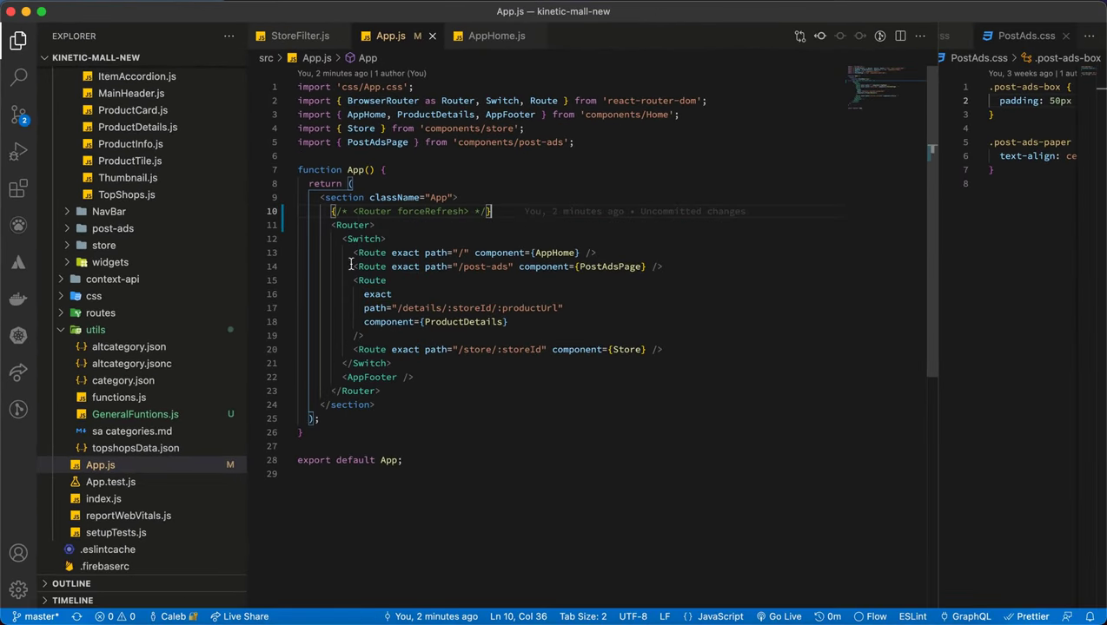
pyautogui.moveTo(646, 132)
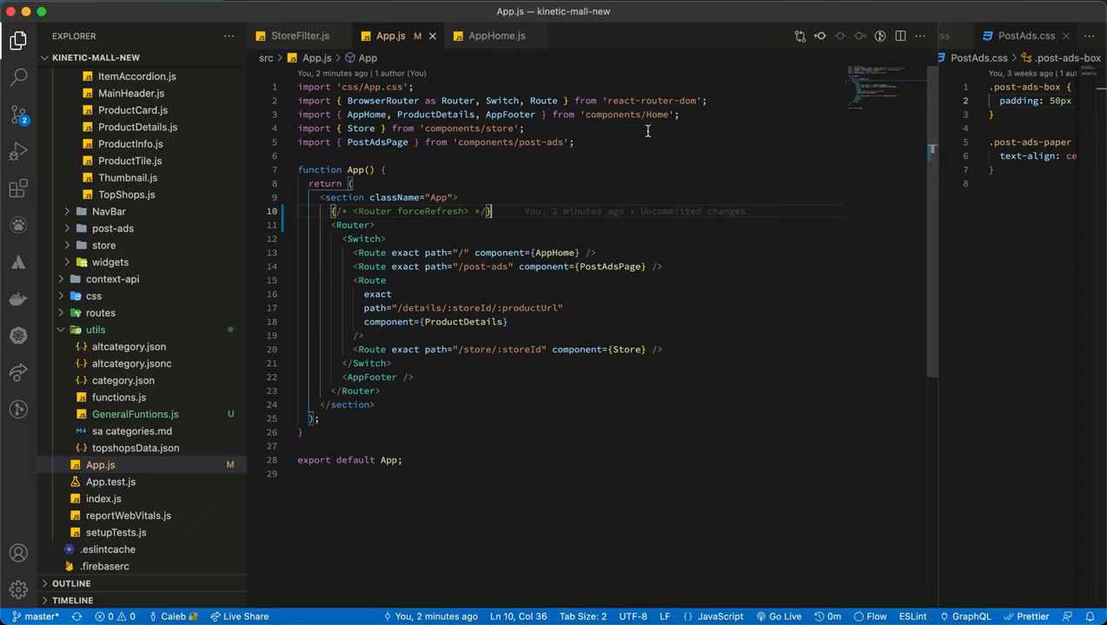
pyautogui.moveTo(584, 251)
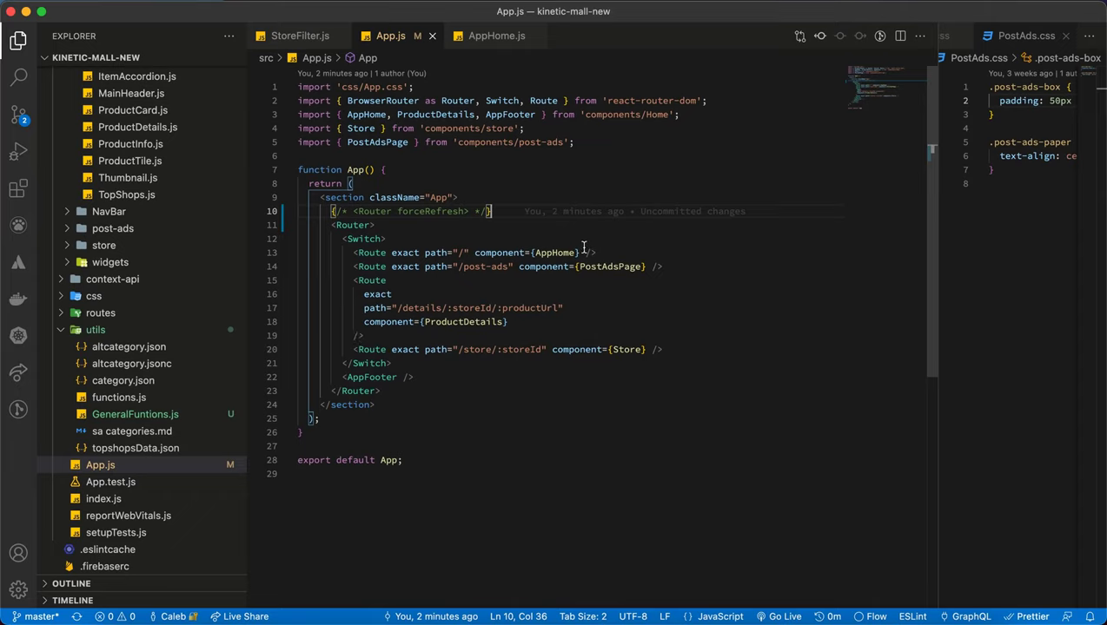
pyautogui.moveTo(554, 254)
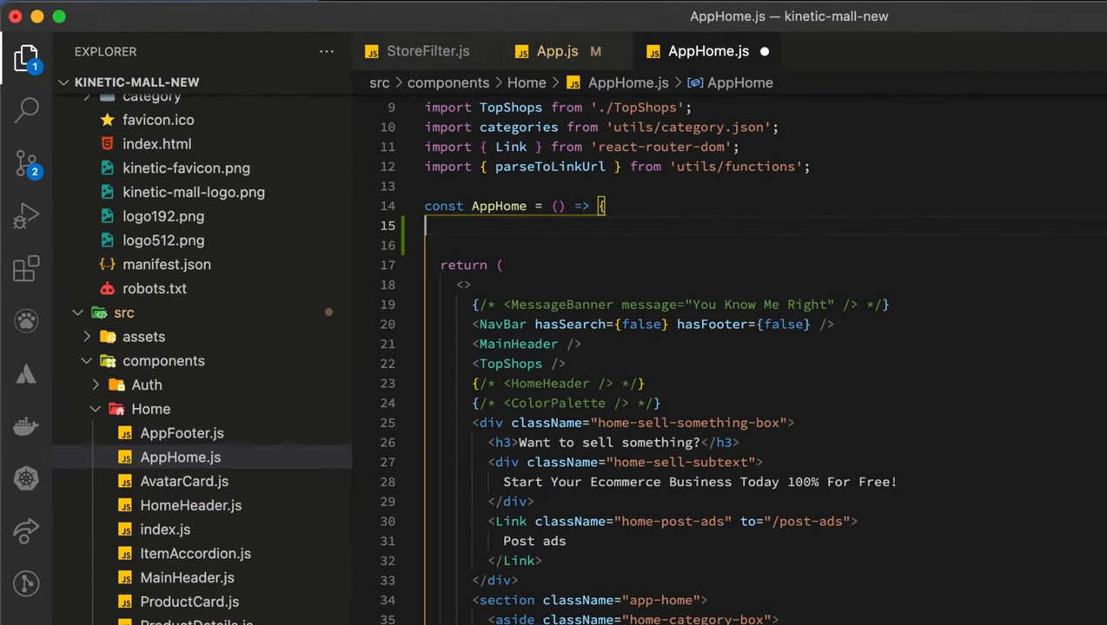
# In AppHome.js, auto-import TabTitle and call TabTitle('Kinetic Mall').
pyautogui.write('Taba')
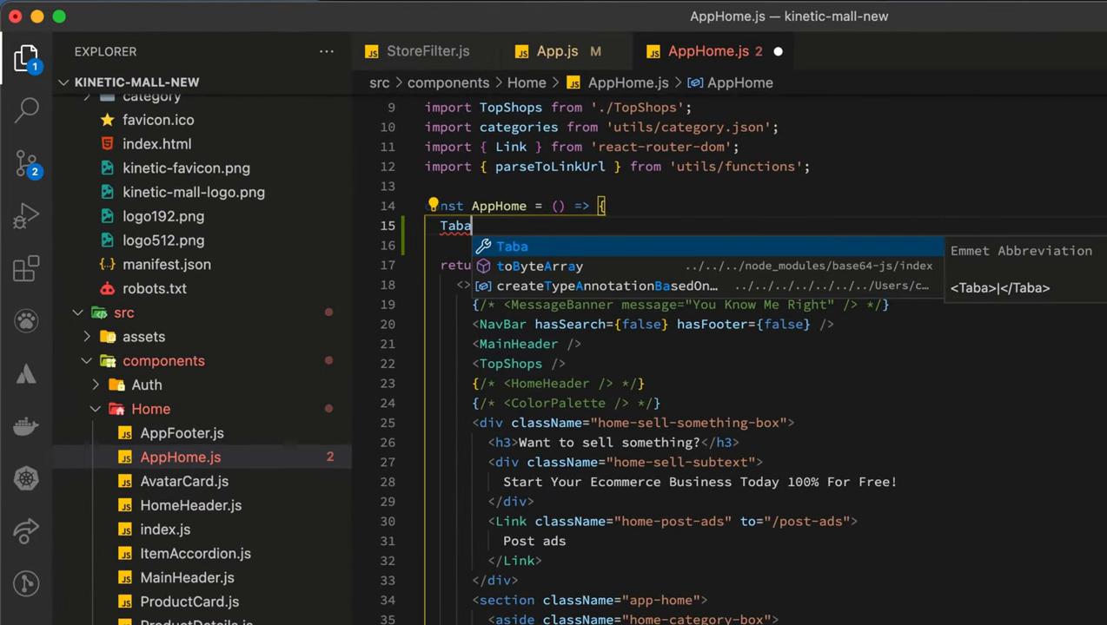
pyautogui.press('Backspace')
pyautogui.write('Title')
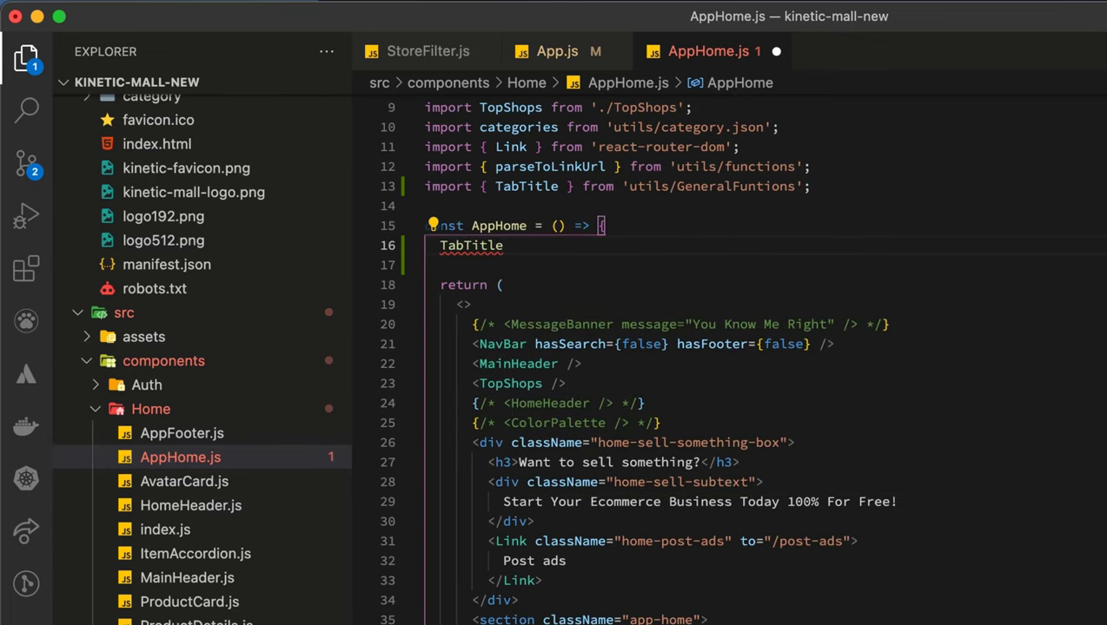
pyautogui.write("('')")
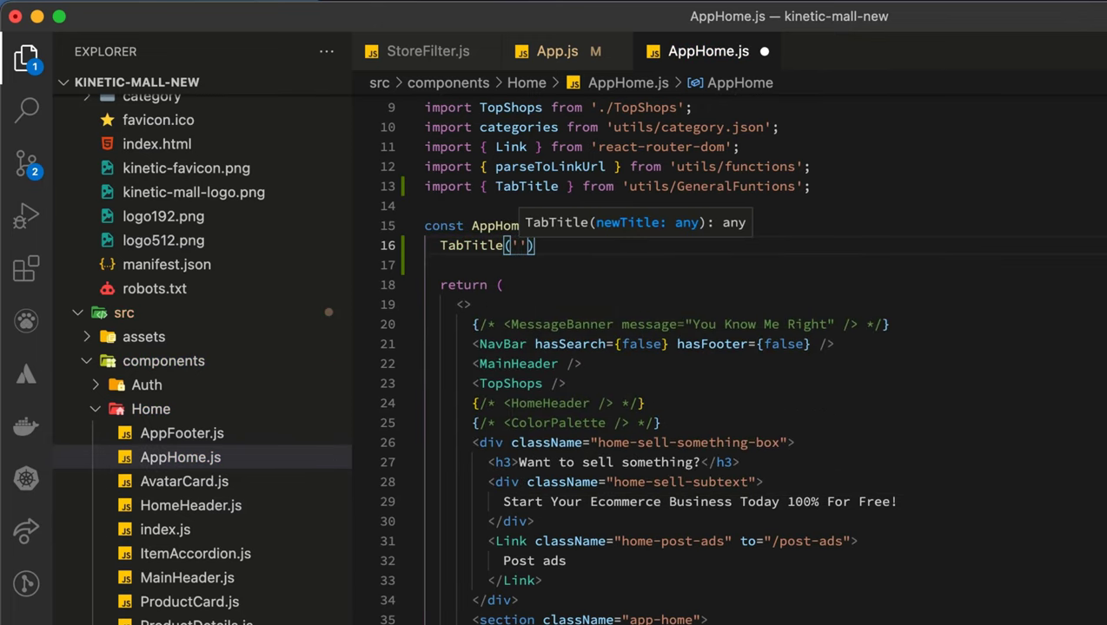
pyautogui.write('Kineti')
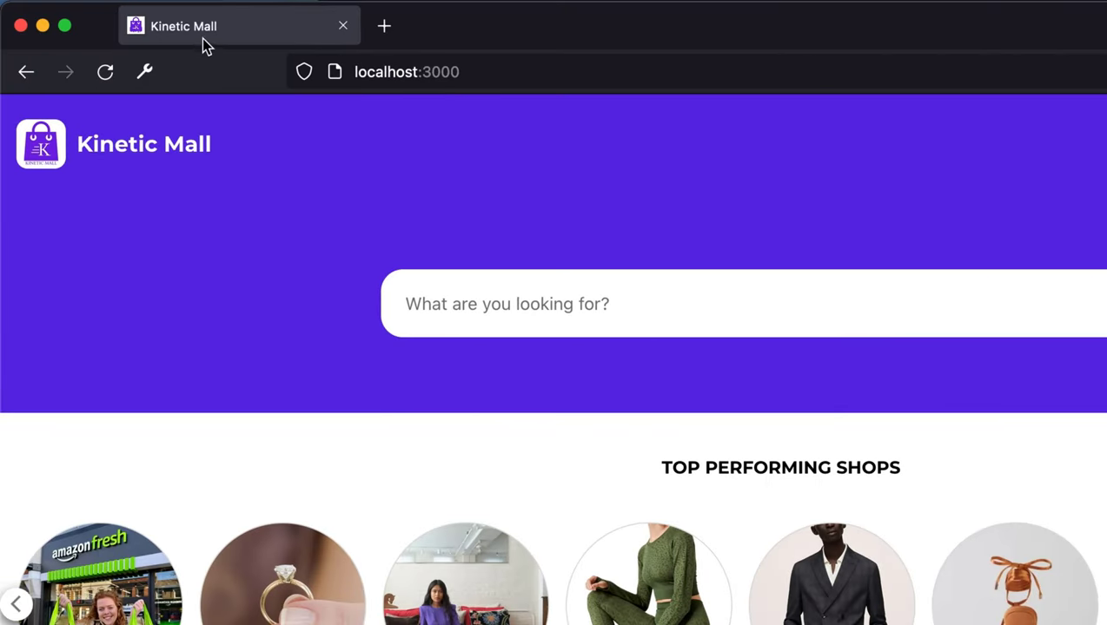
pyautogui.moveTo(552, 407)
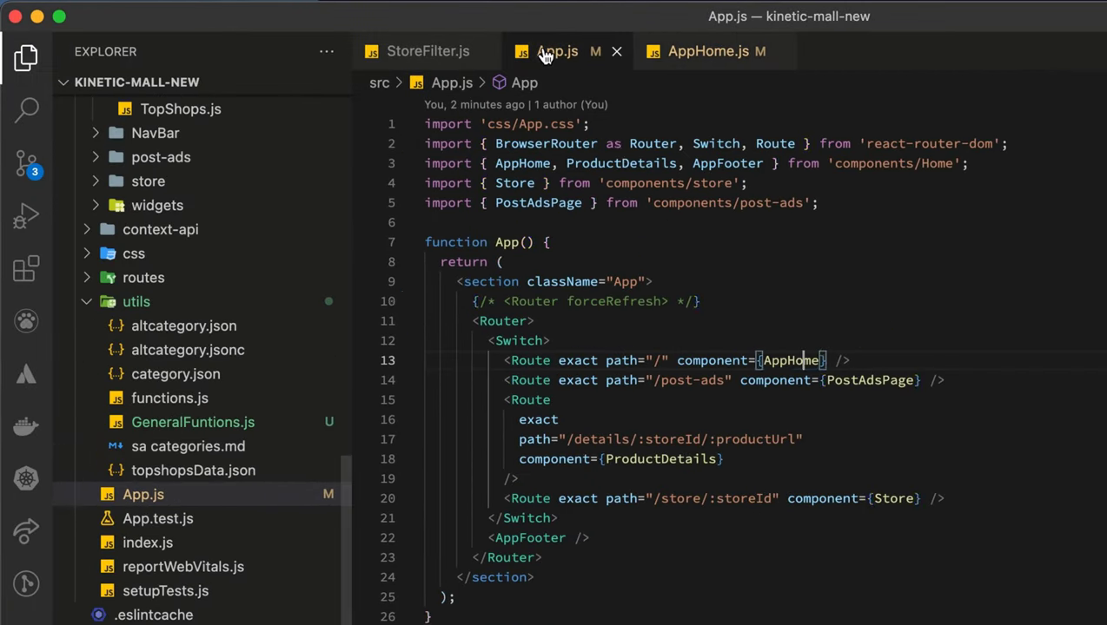
pyautogui.moveTo(866, 380)
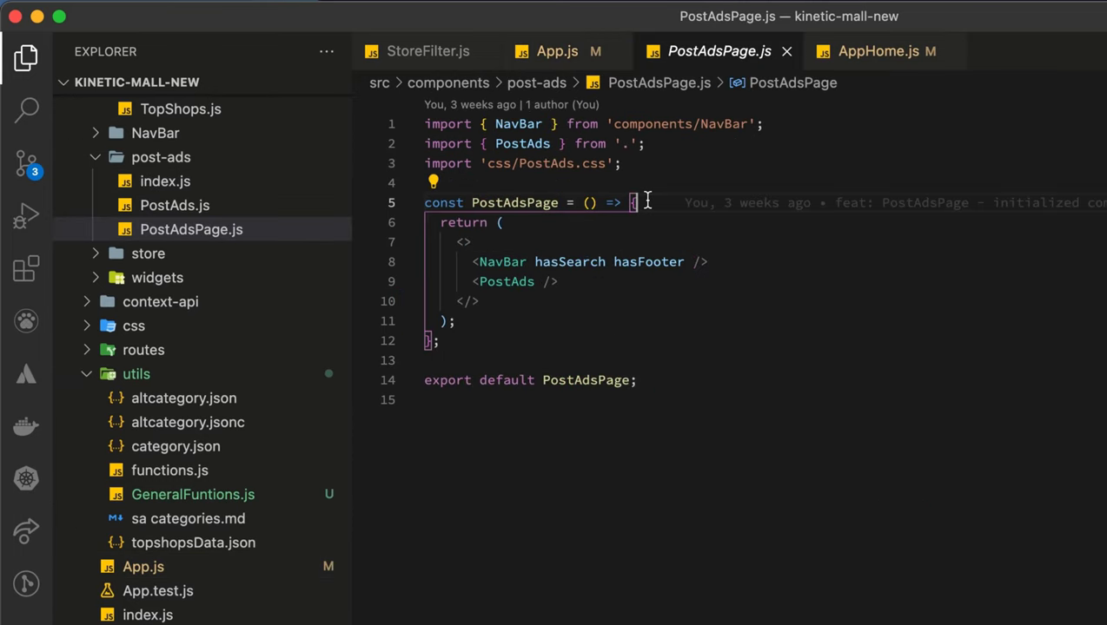
# Add TabTitle('Post Ads - Kinetic Mall') to PostAdsPage and copy the import line from AppHome.js.
pyautogui.write("TabTitle('Kinetic Mall');")
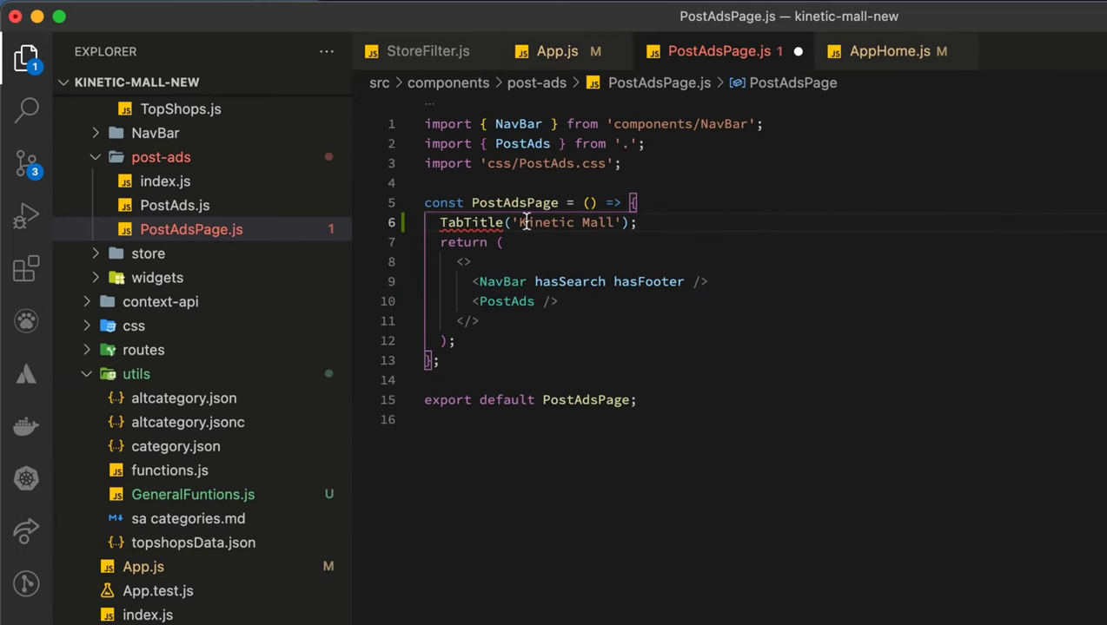
pyautogui.write('Post Ads -')
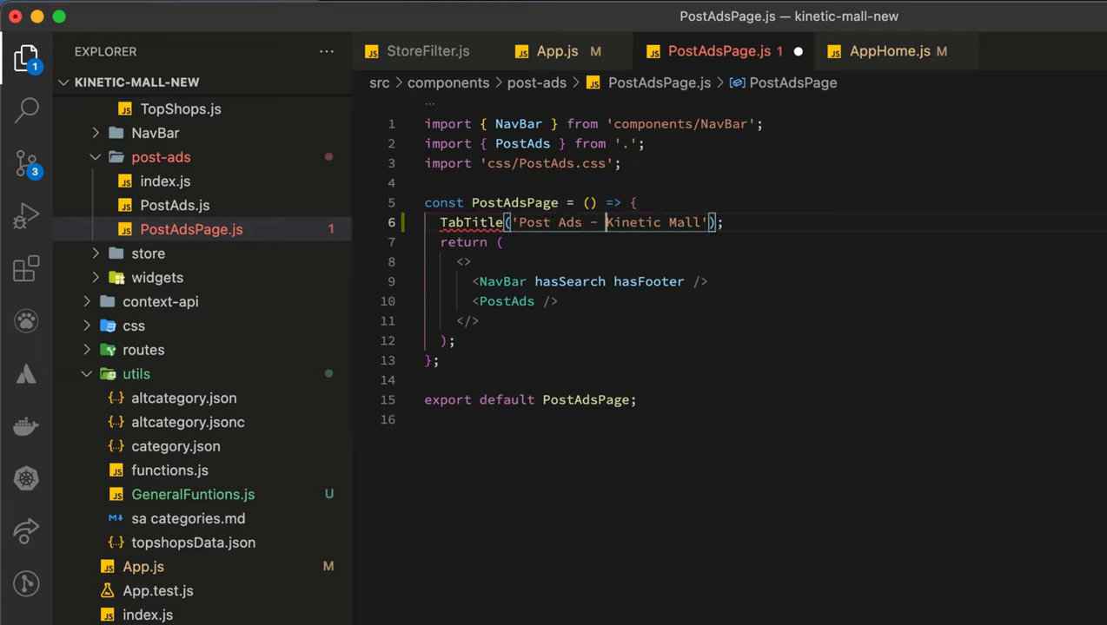
pyautogui.moveTo(480, 222)
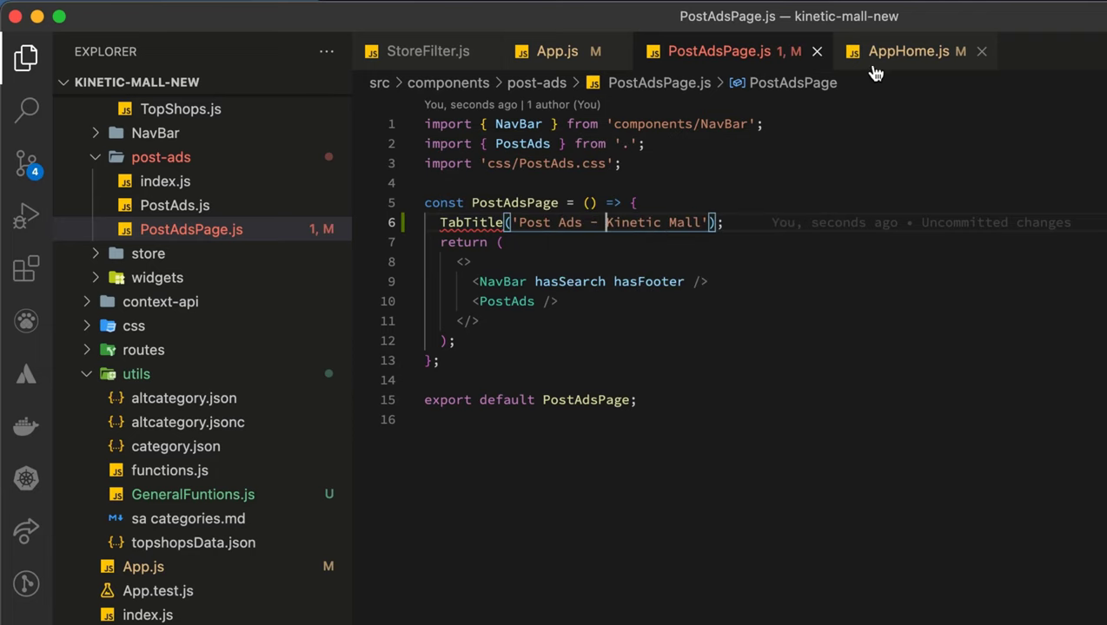
pyautogui.click(924, 51)
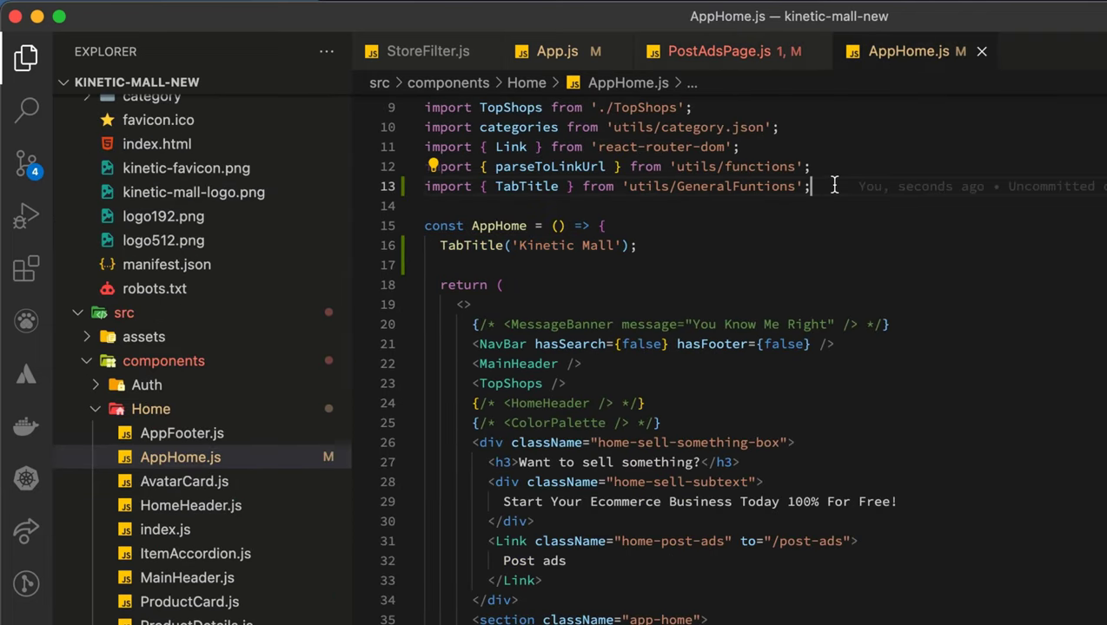
pyautogui.click(702, 52)
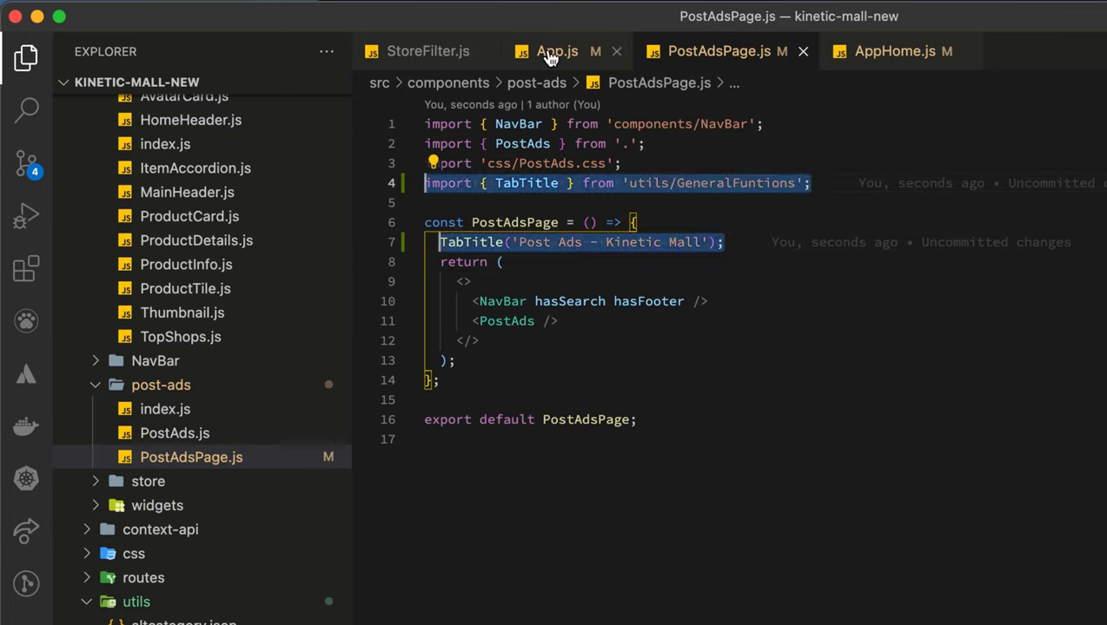
# Check the routes in App.js, give ProductDetails TabTitle('Product - Kinetic Mall'), and move to Store.js.
pyautogui.click(556, 50)
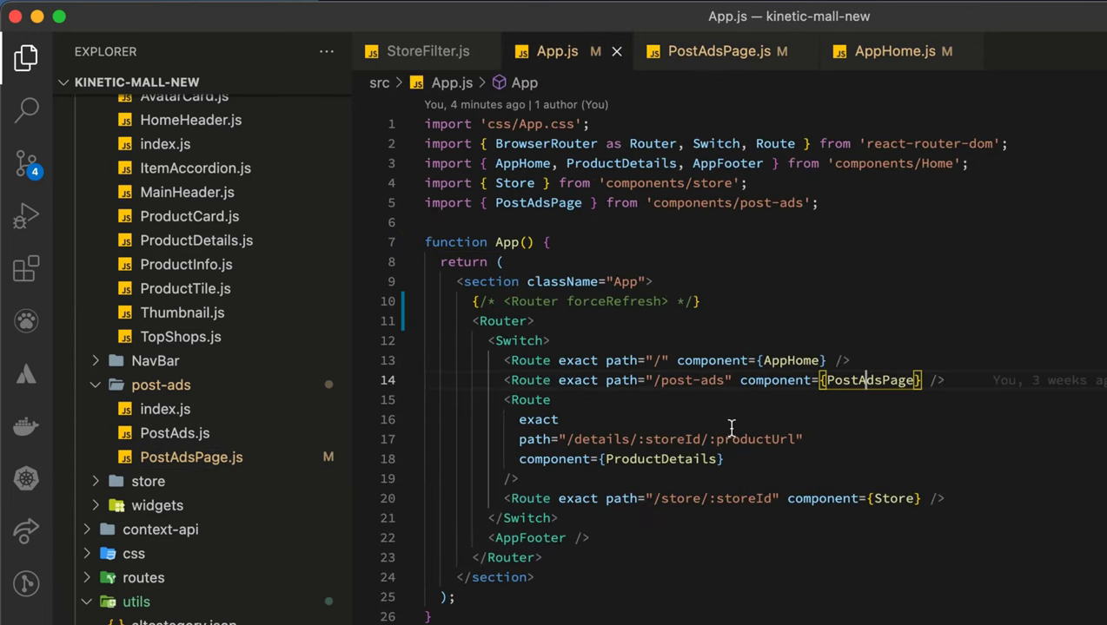
pyautogui.moveTo(656, 459)
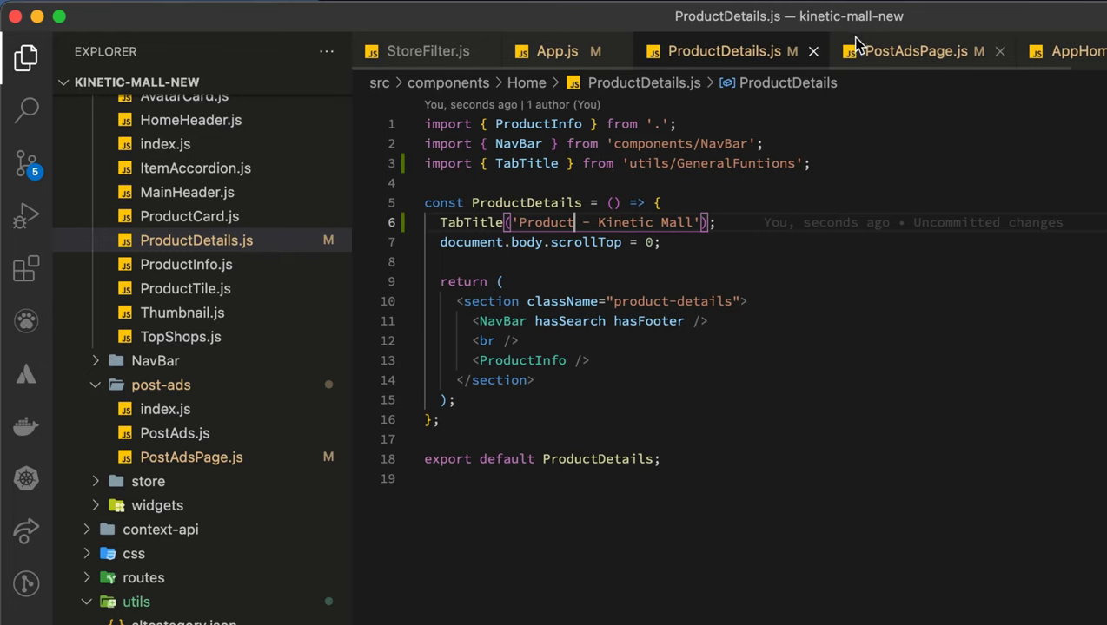
pyautogui.click(557, 51)
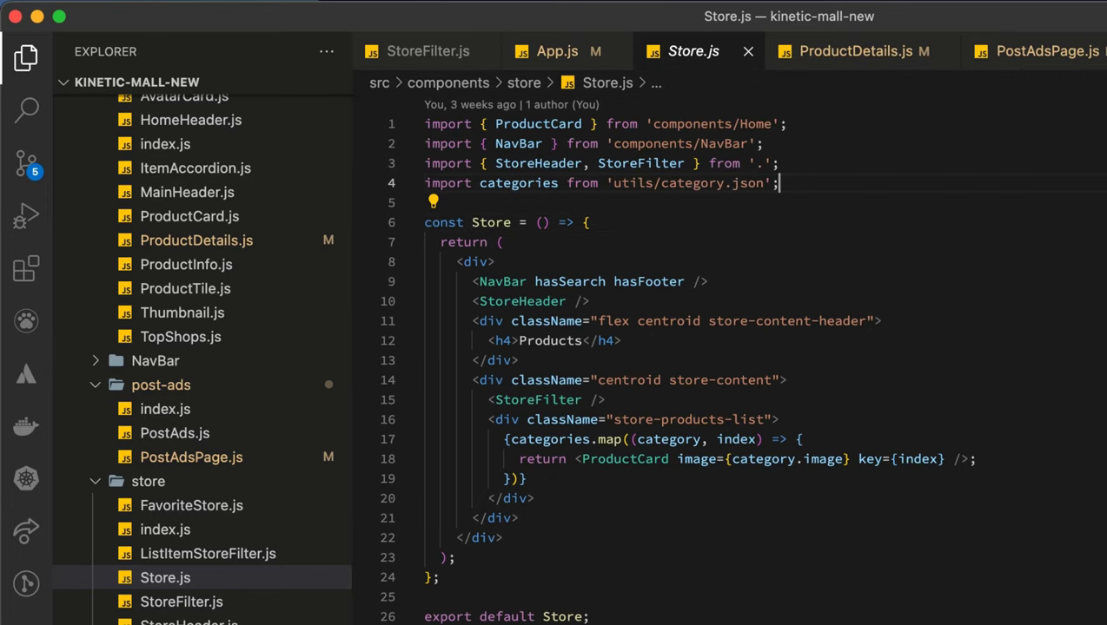
# Paste the TabTitle import and call into Store.js with a 'Dazzling Jewellery - Kinetic Mall' title.
pyautogui.press('Enter')
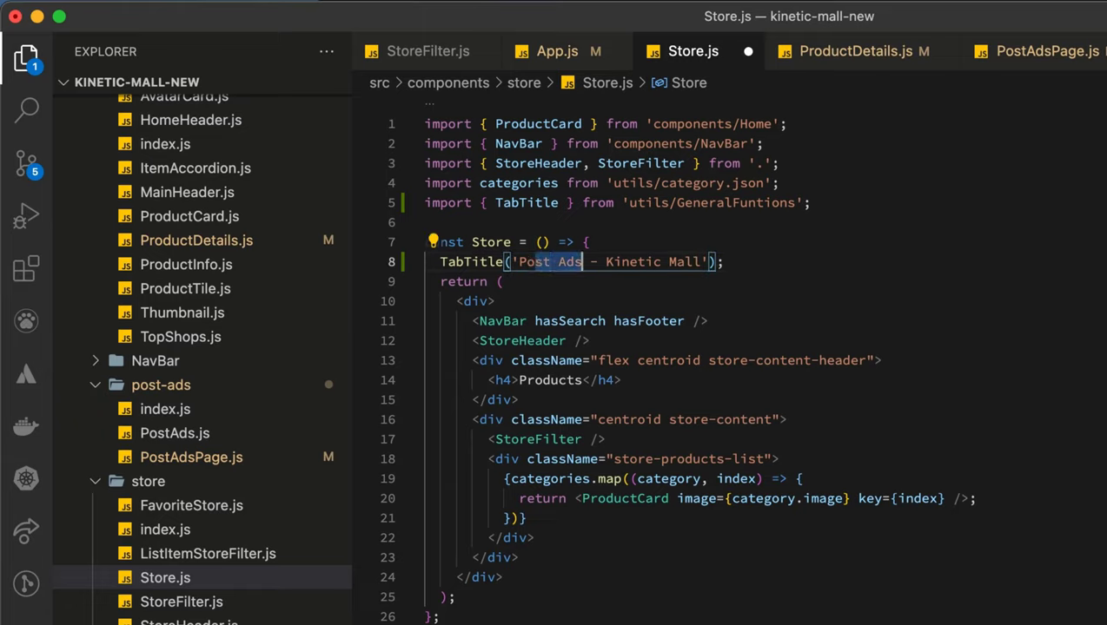
pyautogui.write('Dazzl')
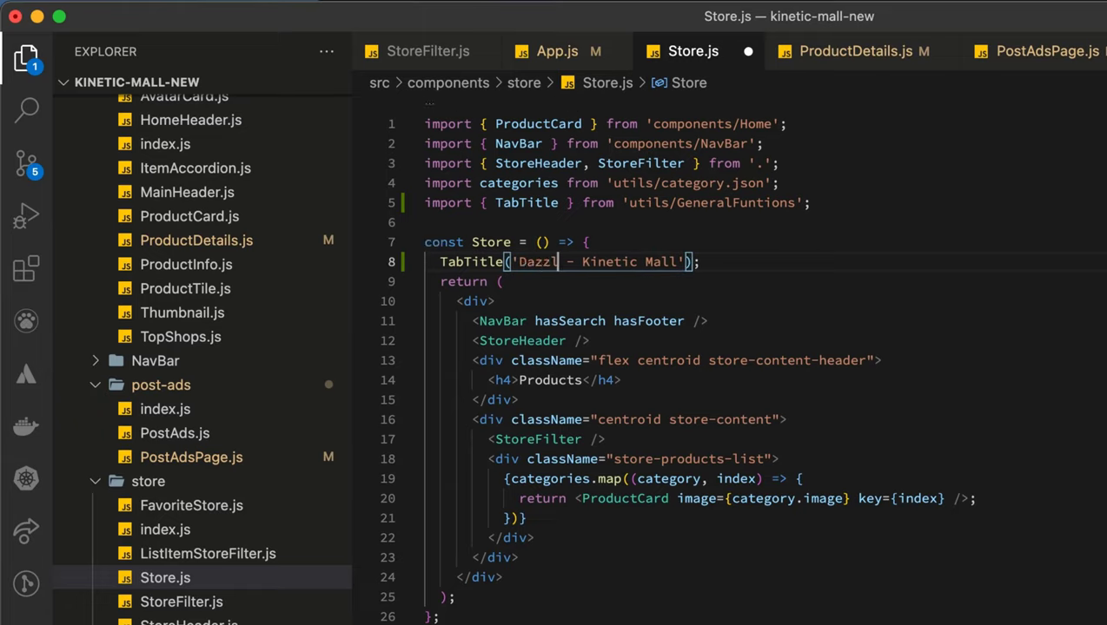
pyautogui.write('ing Je')
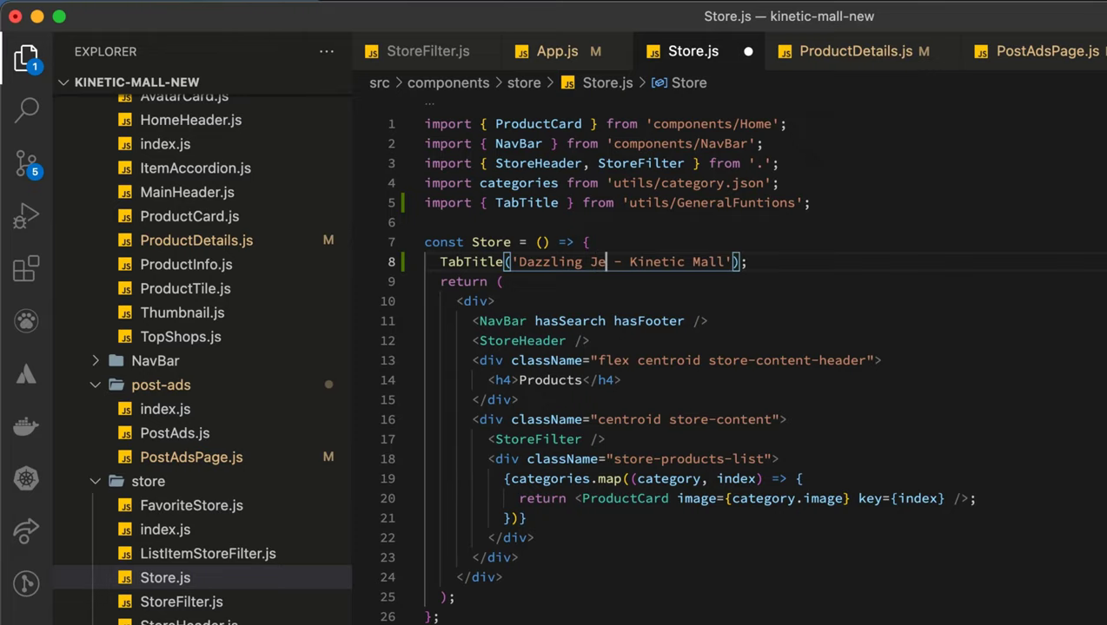
pyautogui.write('wel')
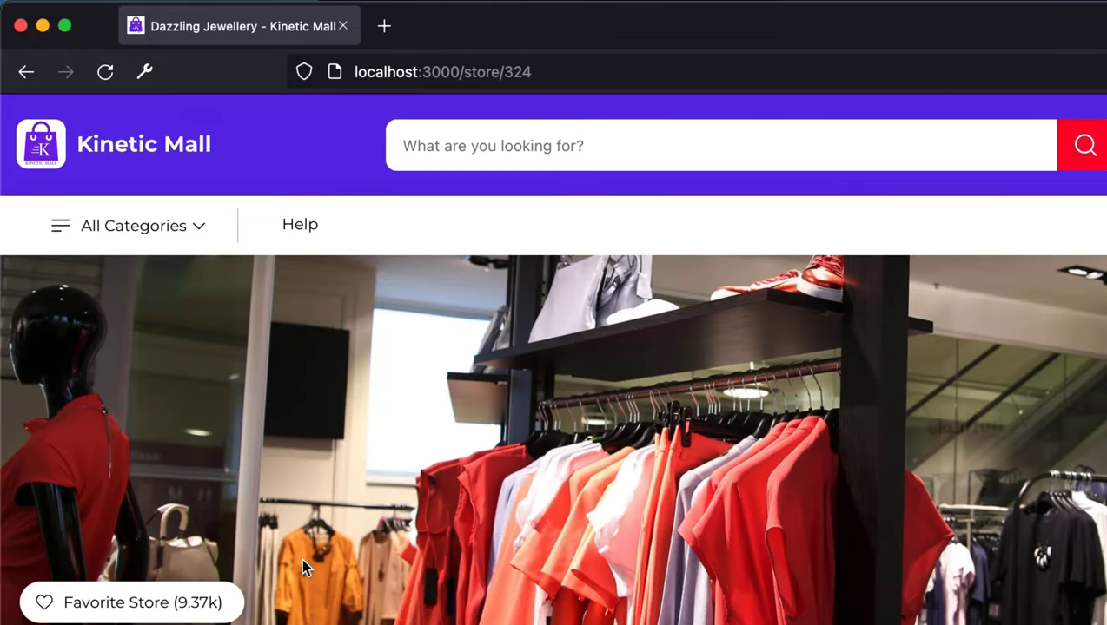
pyautogui.moveTo(195, 33)
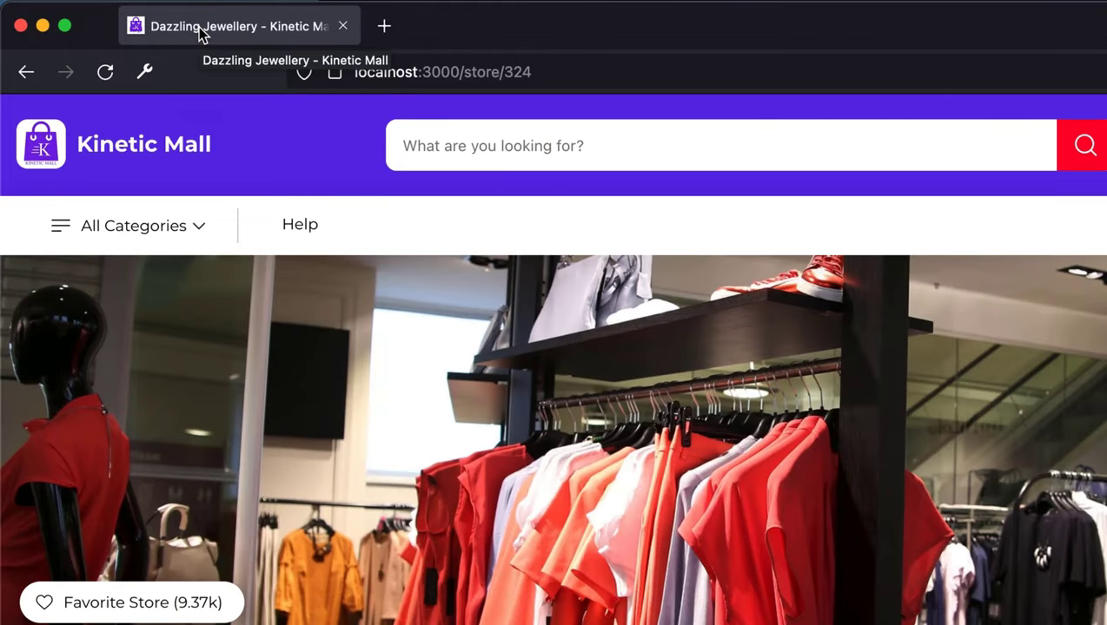
pyautogui.moveTo(31, 71)
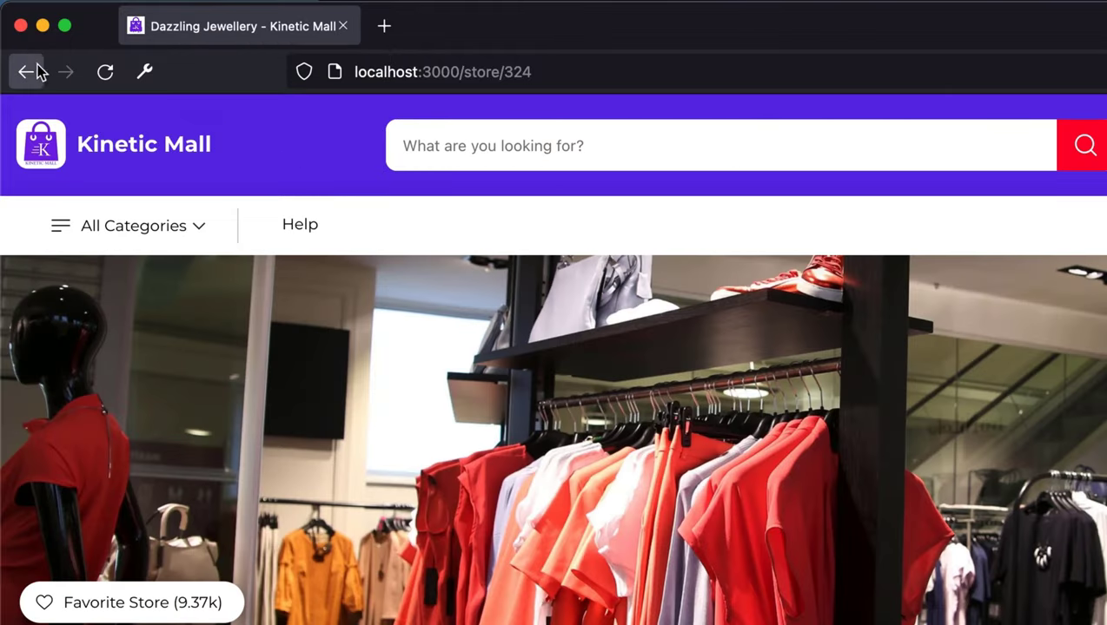
# Go back to Post Ads to confirm its 'Post Ads - Kinetic Mall' title, then back to the Kinetic Mall home page.
pyautogui.click(31, 72)
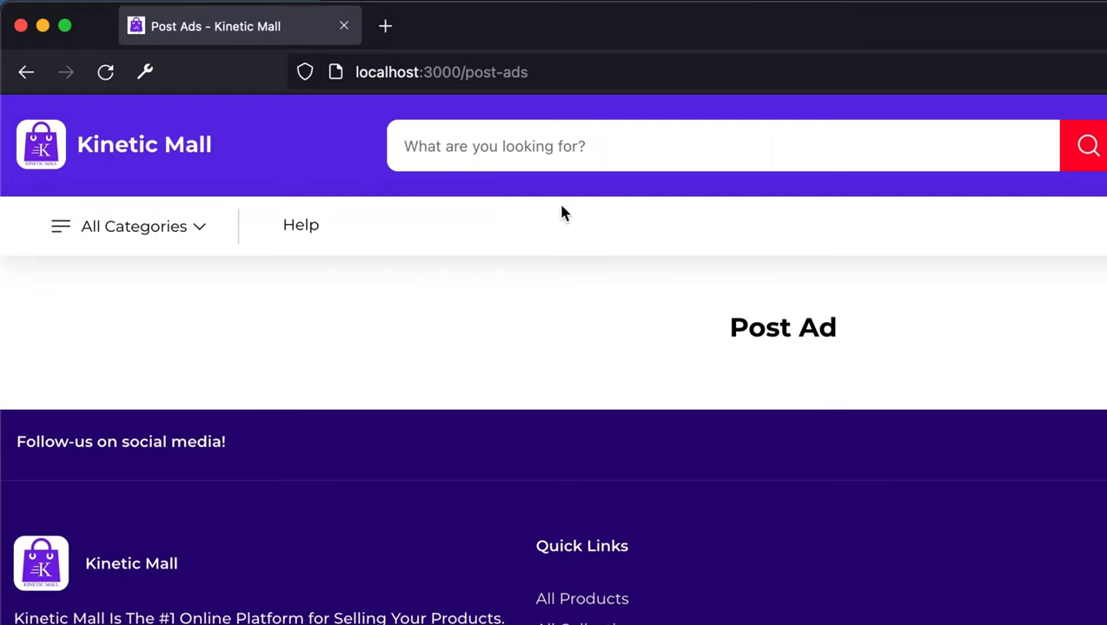
pyautogui.moveTo(257, 35)
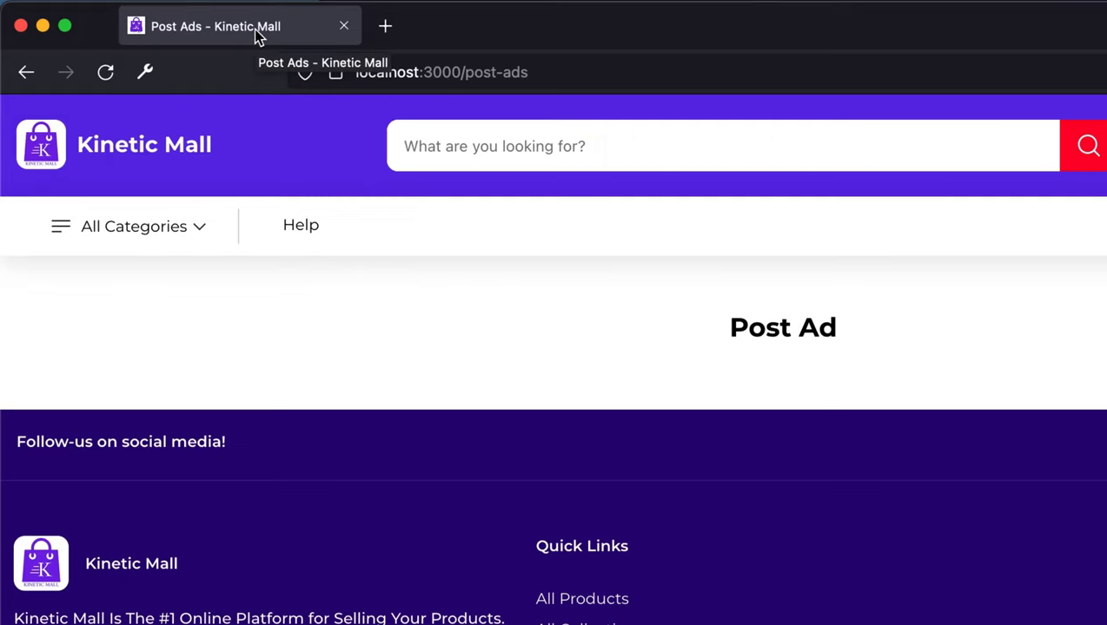
pyautogui.click(27, 73)
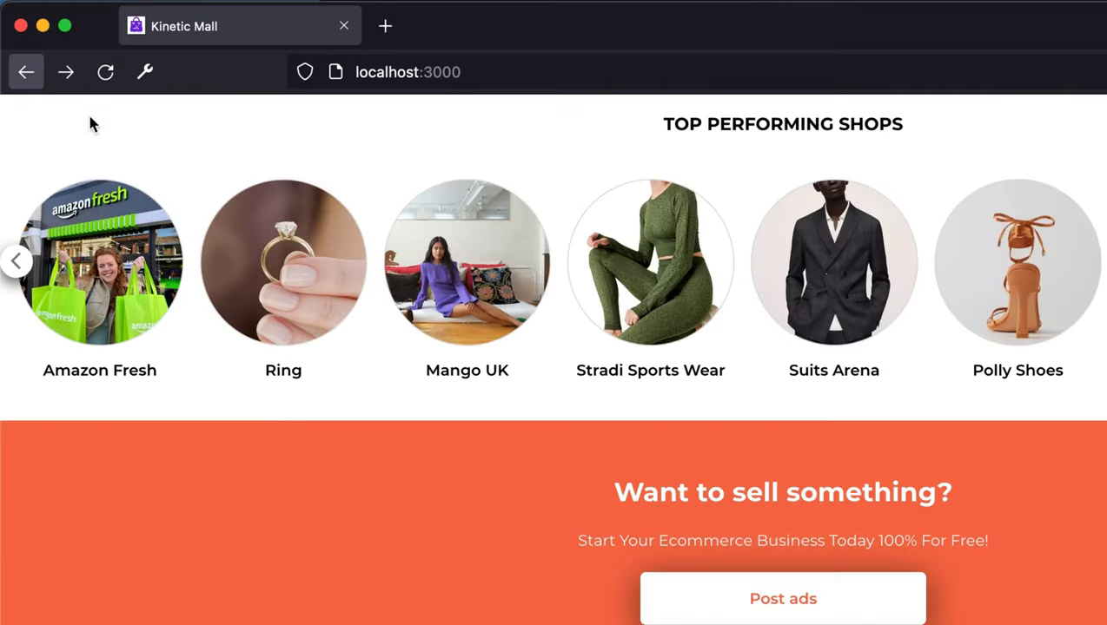